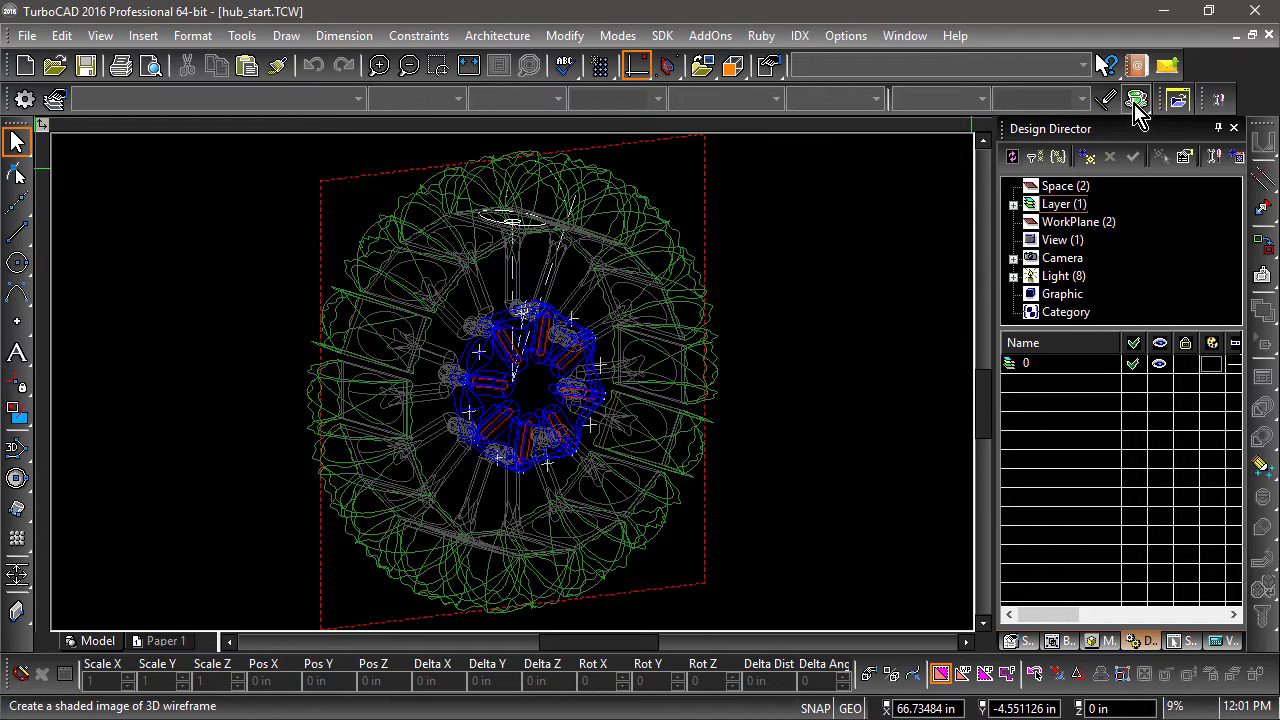
Imprint the centre circle onto the hub's top face to open the axle hole
{"action": "left_click", "coordinate": [1135, 99]}
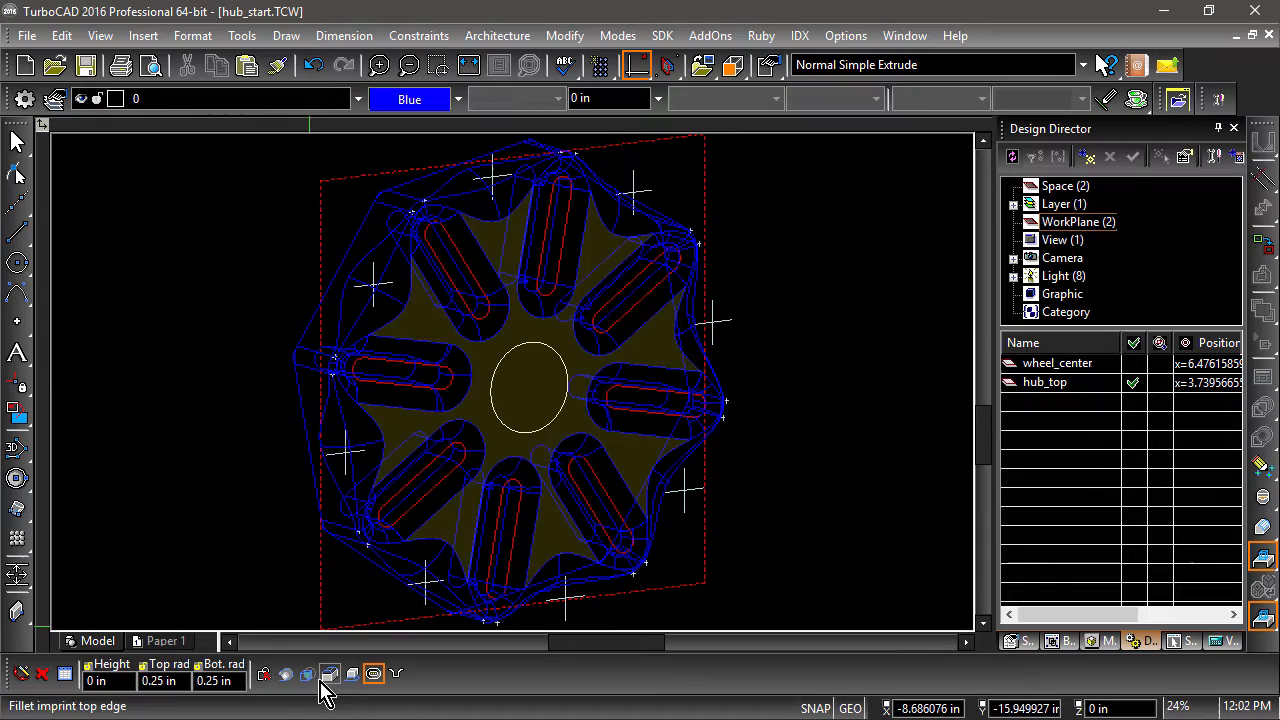
{"action": "left_click", "coordinate": [308, 673]}
{"action": "type", "text": ".5"}
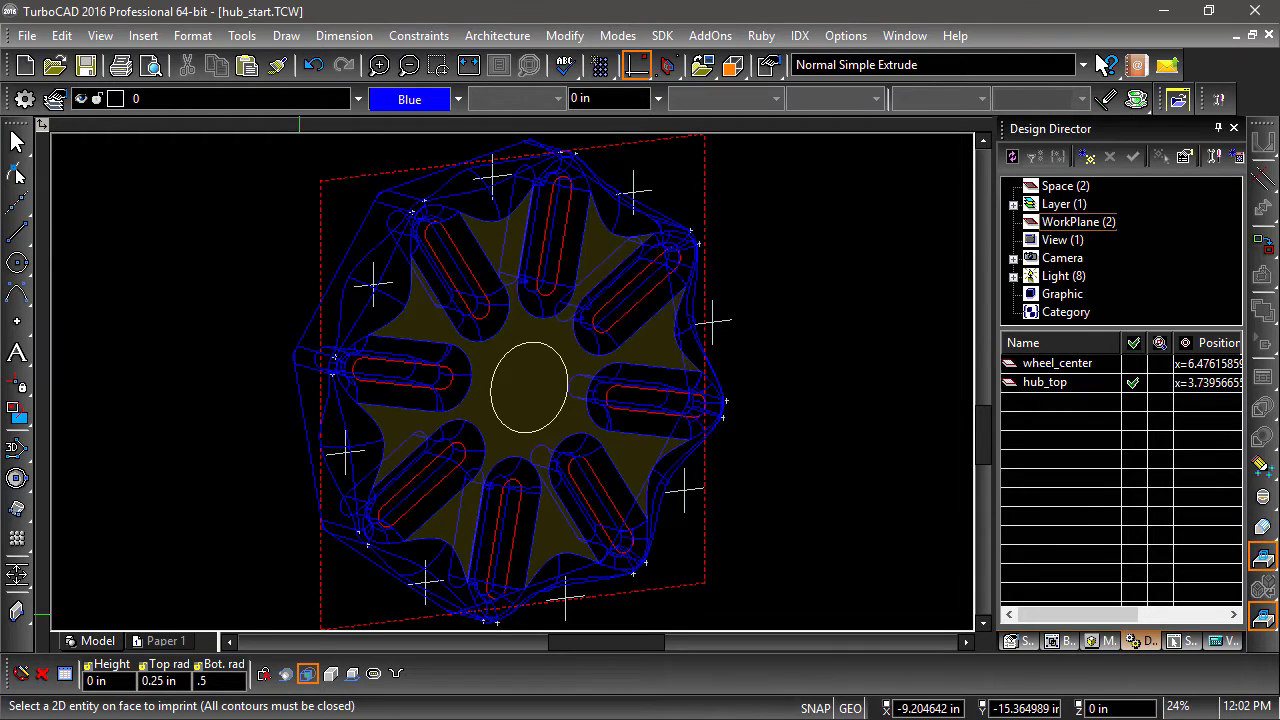
{"action": "mouse_move", "coordinate": [503, 360]}
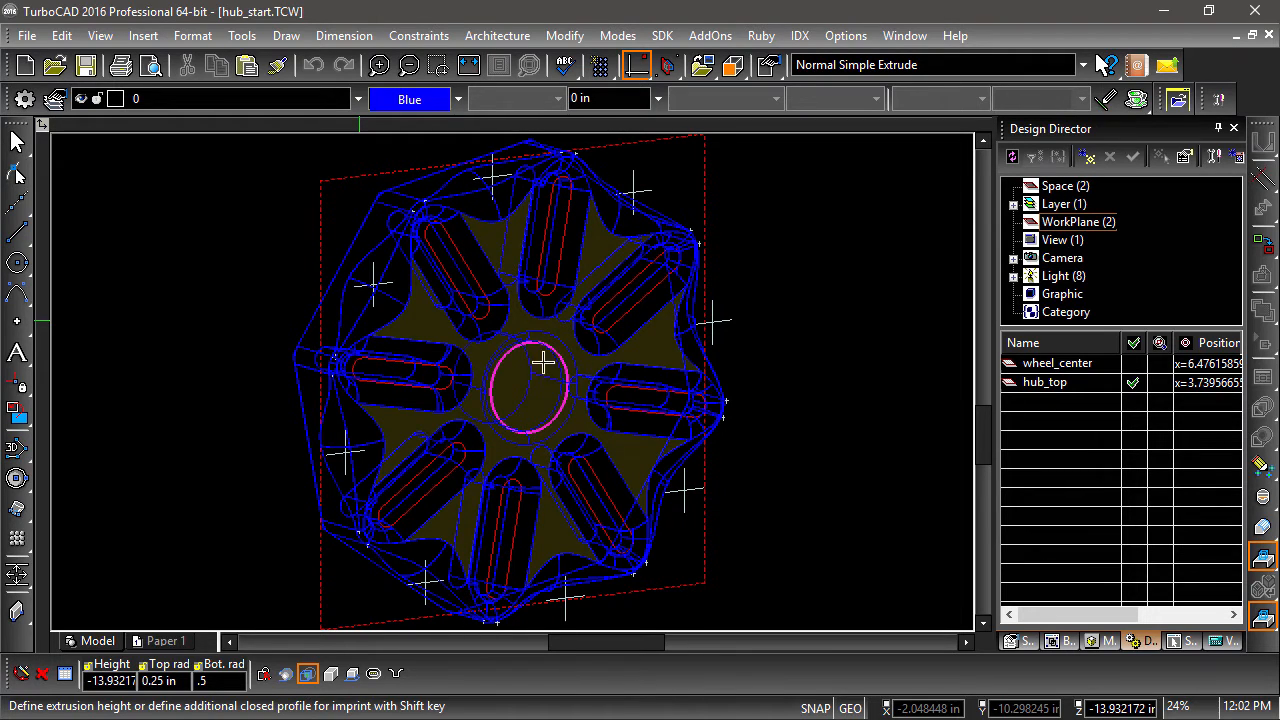
{"action": "mouse_move", "coordinate": [785, 382]}
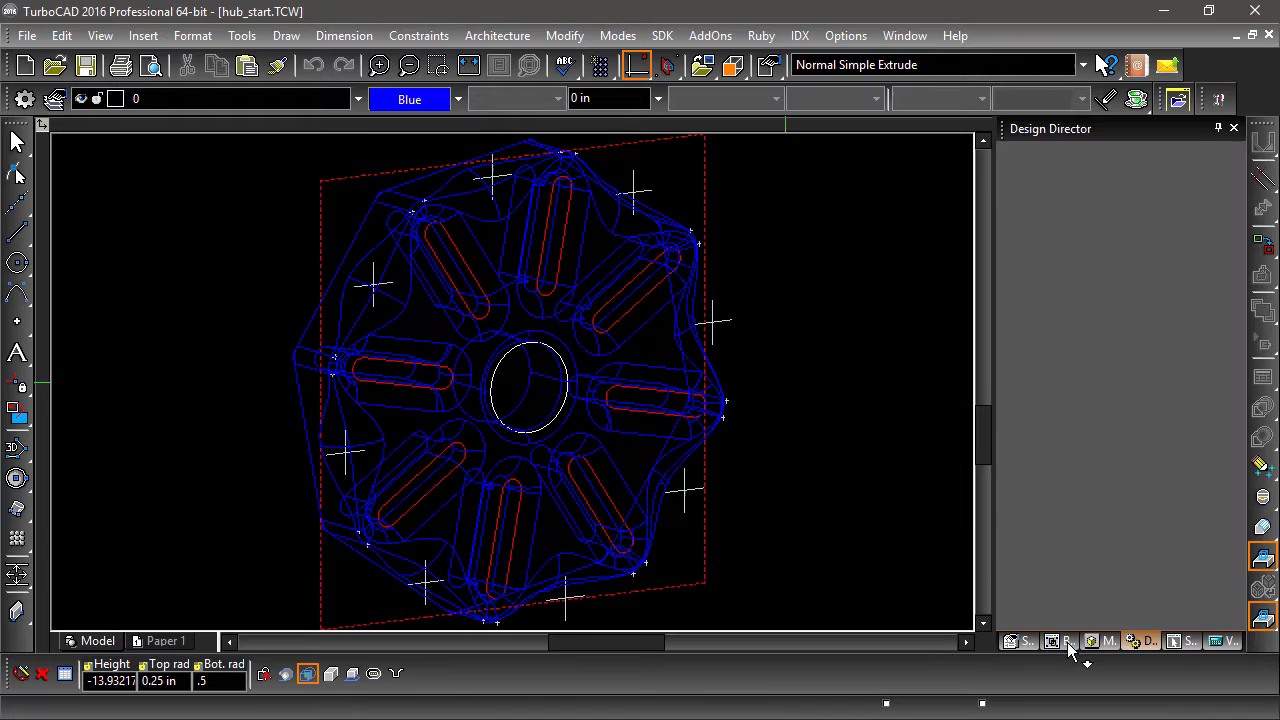
Draw and extrude circles into coral cylinders at the hub centre and top bolt hole
{"action": "left_click", "coordinate": [1064, 641]}
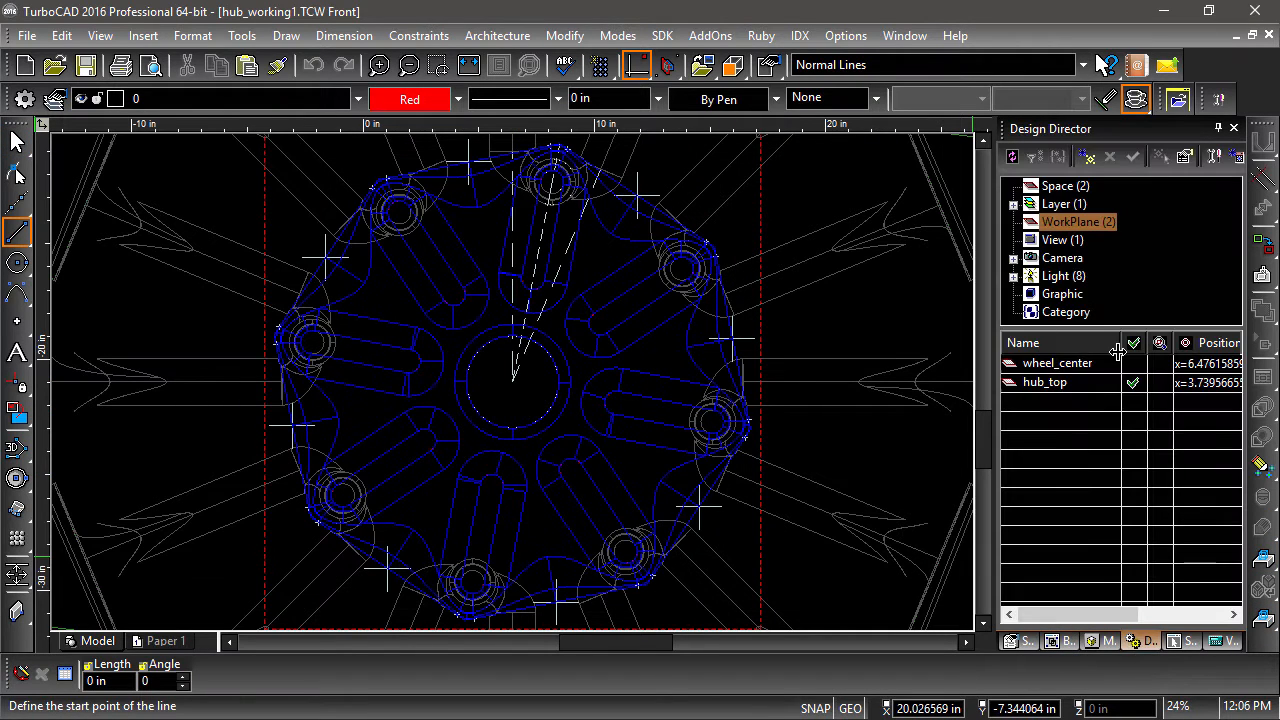
{"action": "left_click", "coordinate": [17, 262]}
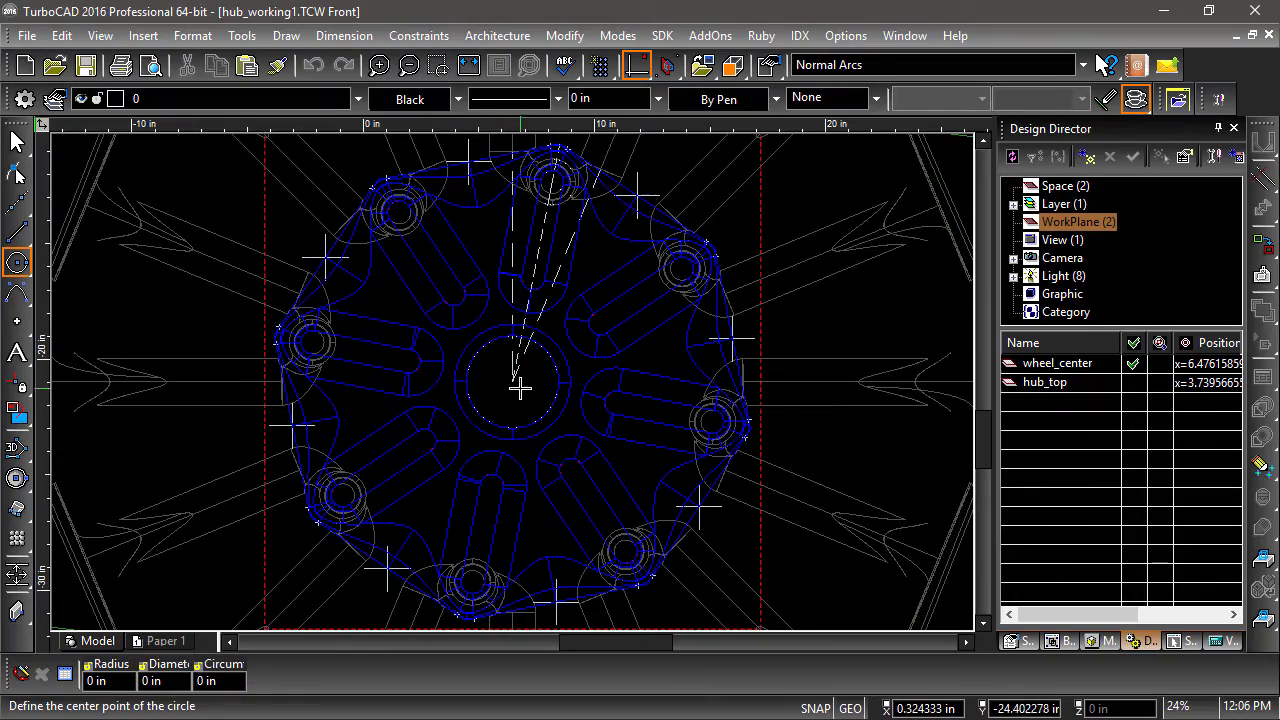
{"action": "left_click", "coordinate": [515, 383]}
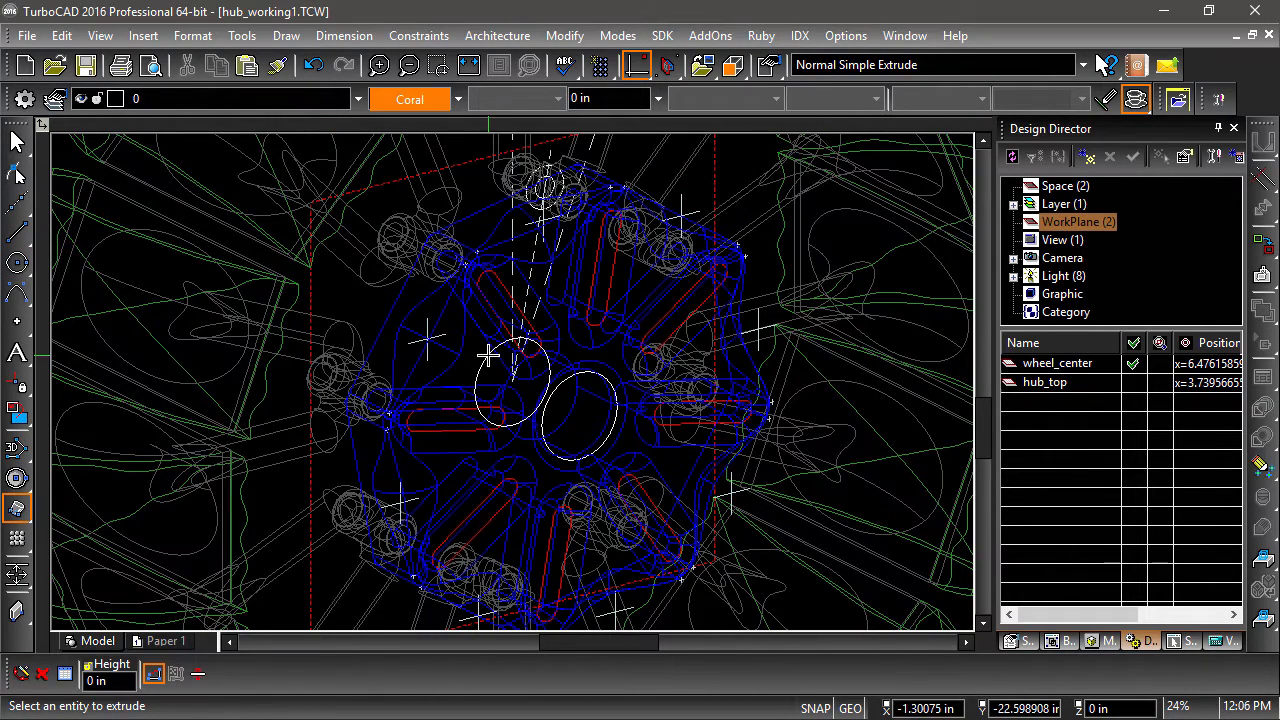
{"action": "left_click", "coordinate": [515, 390]}
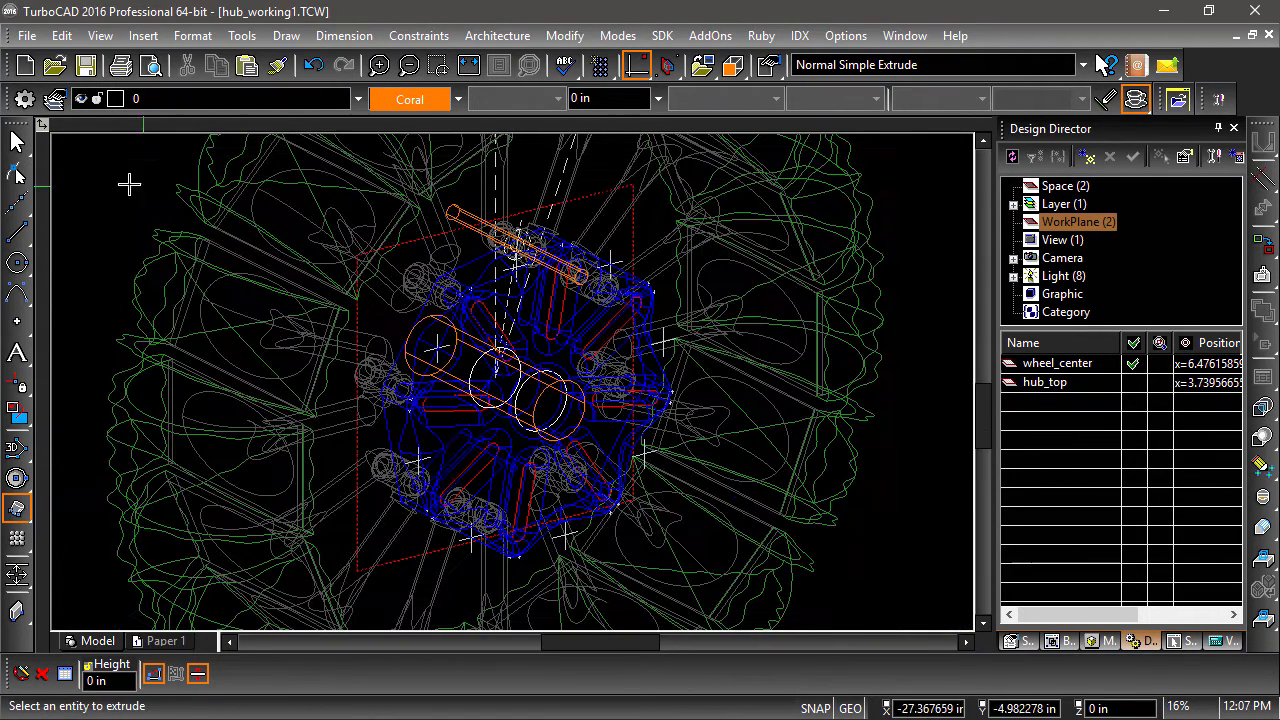
{"action": "left_click", "coordinate": [510, 230]}
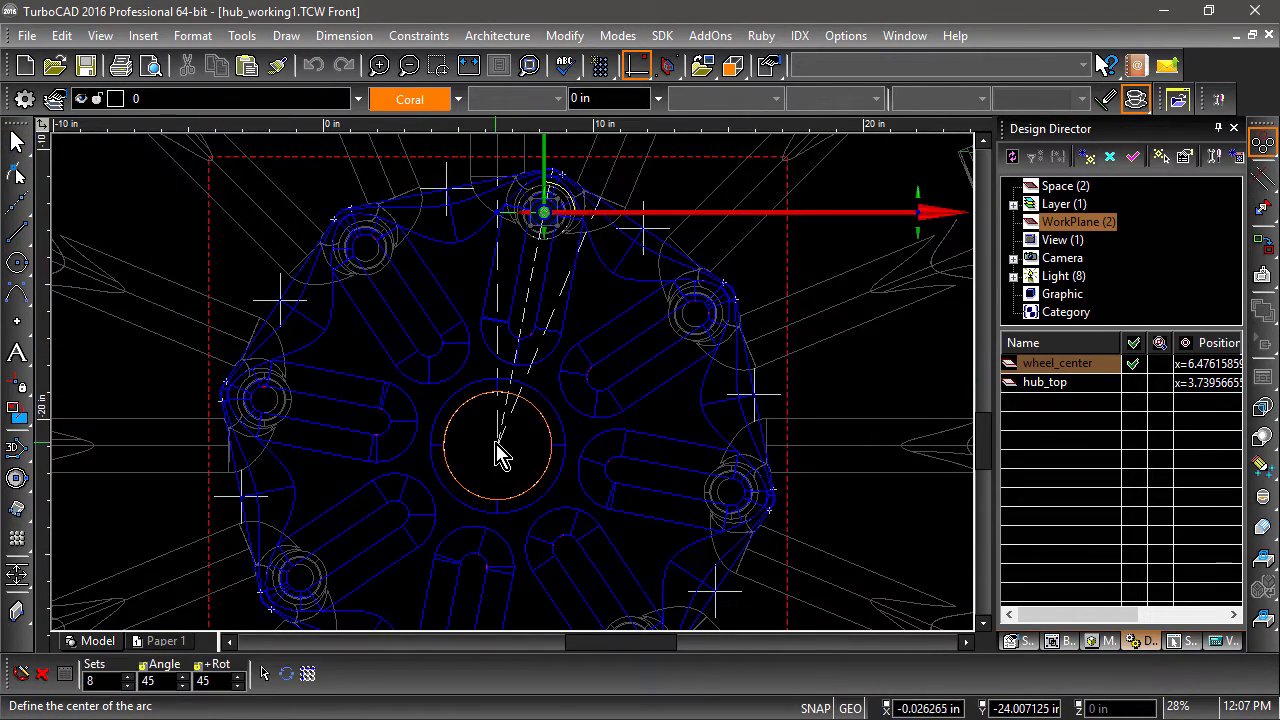
Radially copy the rod in 8 sets at 45° about the hub centre
{"action": "left_click", "coordinate": [500, 450]}
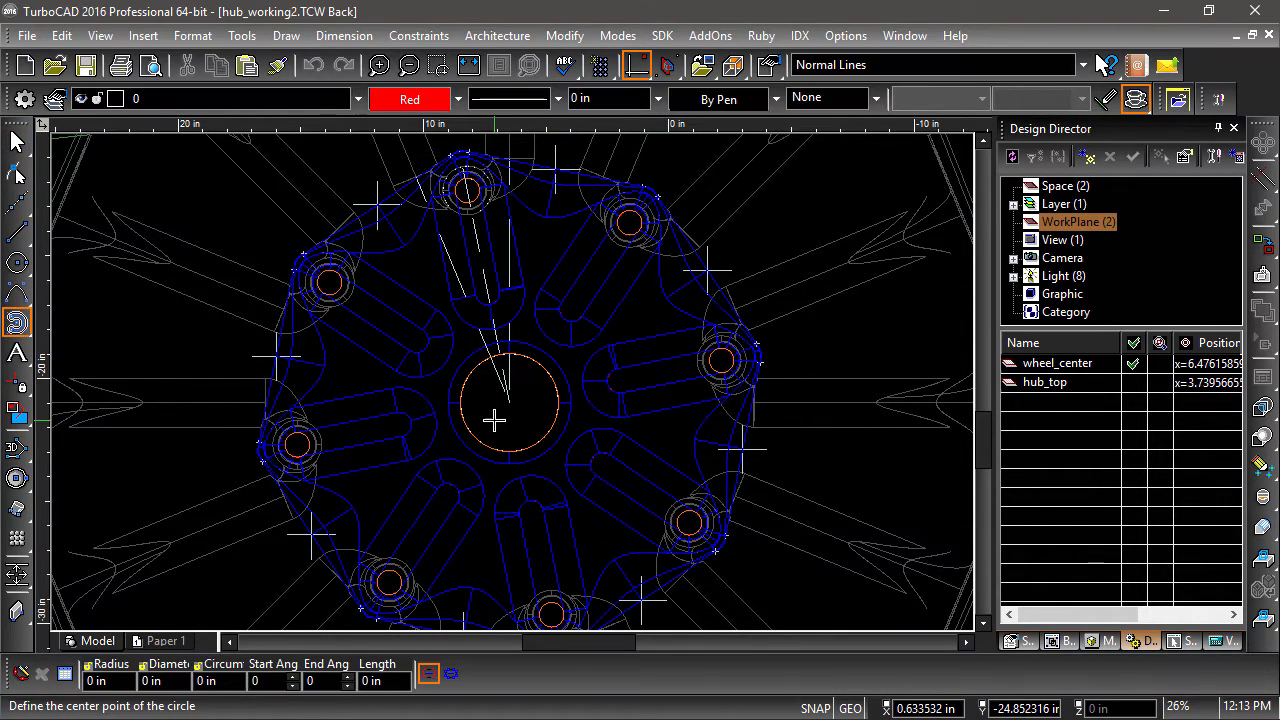
Draw concentric circles centred on the hub, passing through the bolt hole centres
{"action": "left_click", "coordinate": [493, 420]}
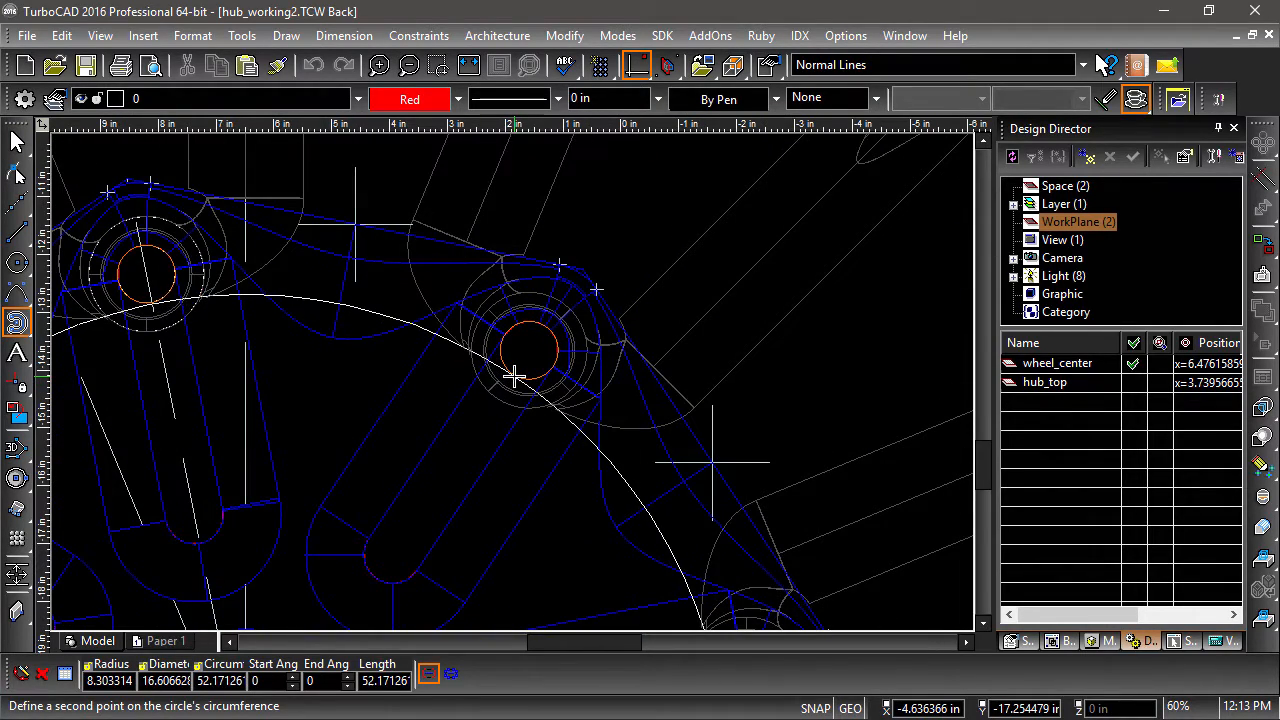
{"action": "left_click", "coordinate": [510, 380]}
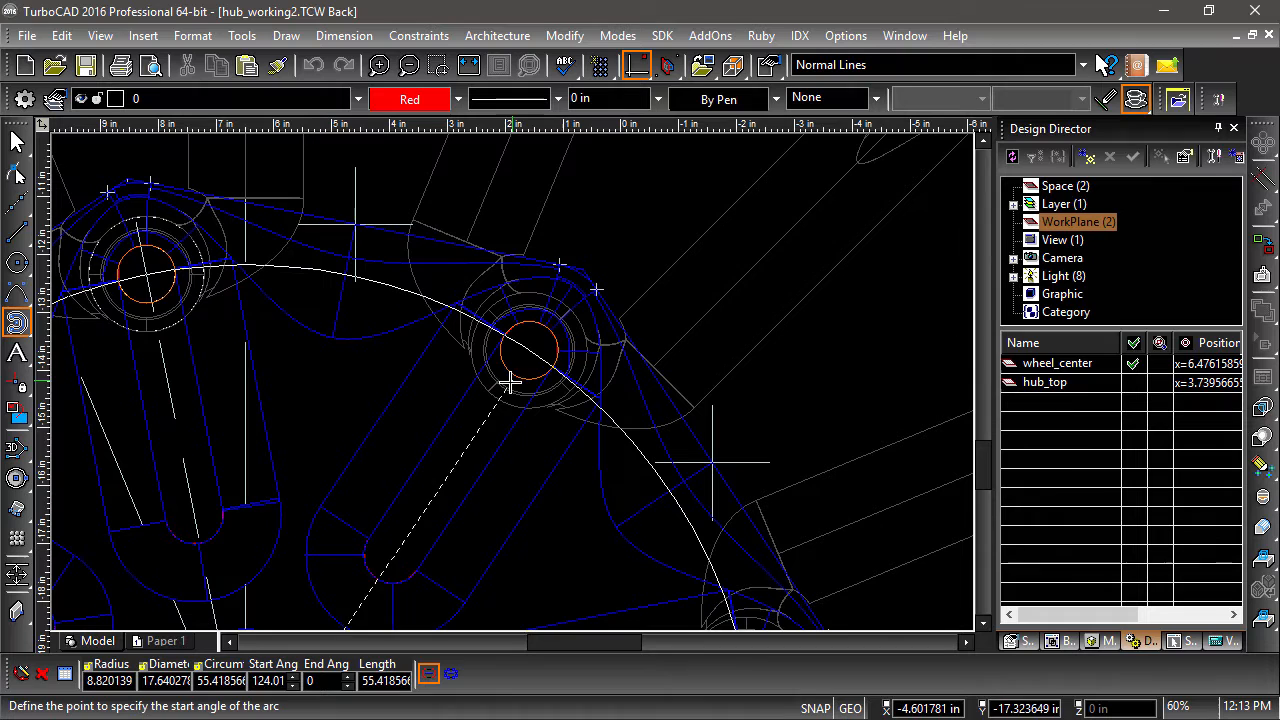
{"action": "left_click", "coordinate": [510, 380]}
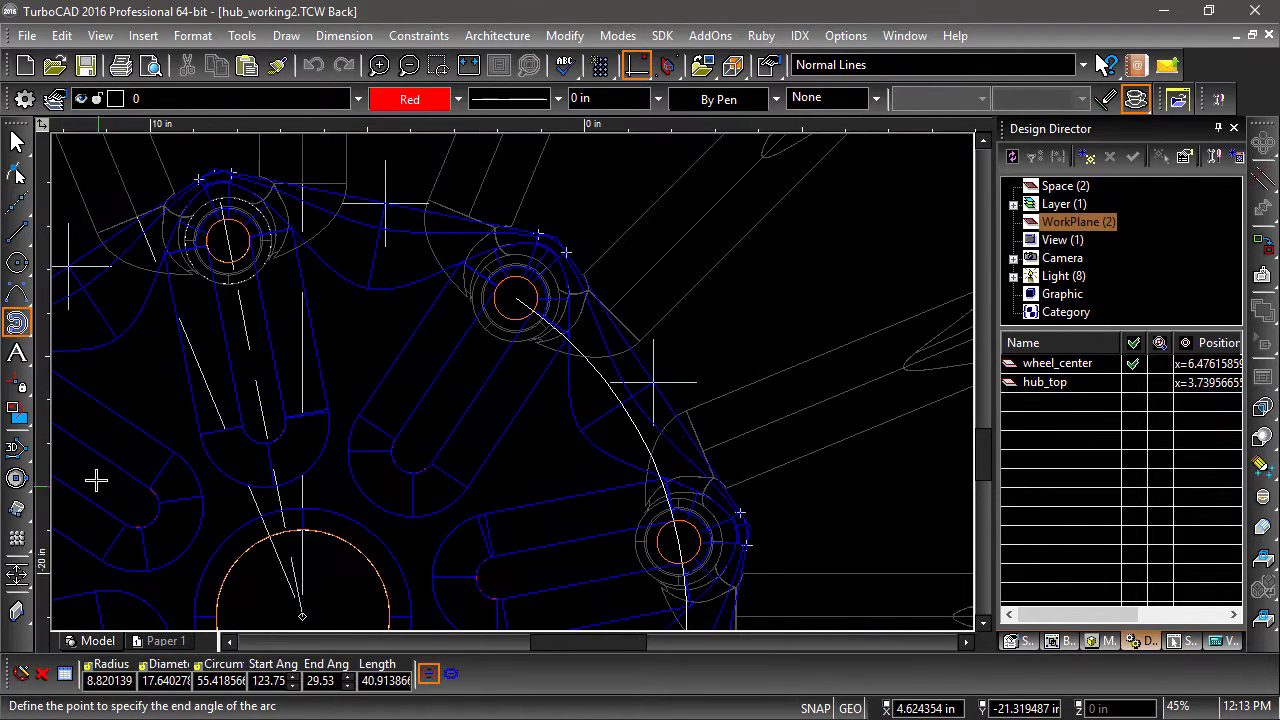
{"action": "mouse_move", "coordinate": [218, 258]}
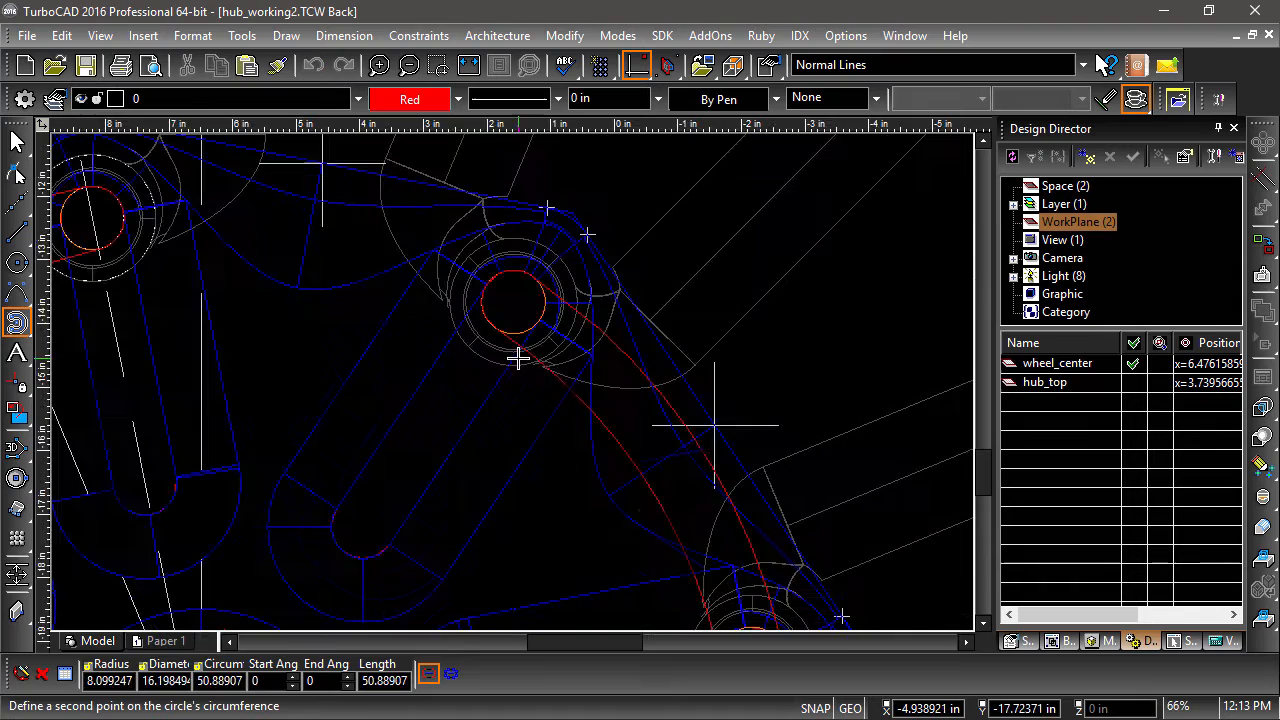
{"action": "left_click", "coordinate": [545, 320]}
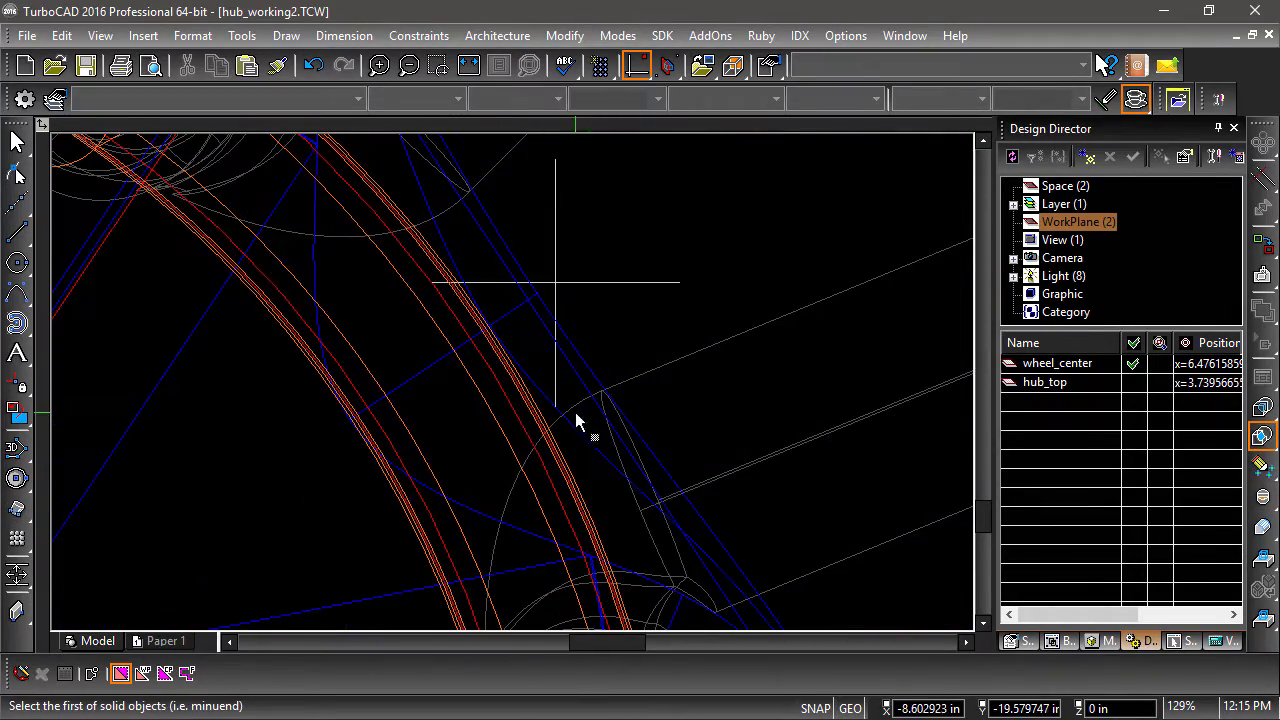
Move the ring and rods onto the hub using the Delta position fields
{"action": "scroll", "scroll_direction": "up", "scroll_amount": 3}
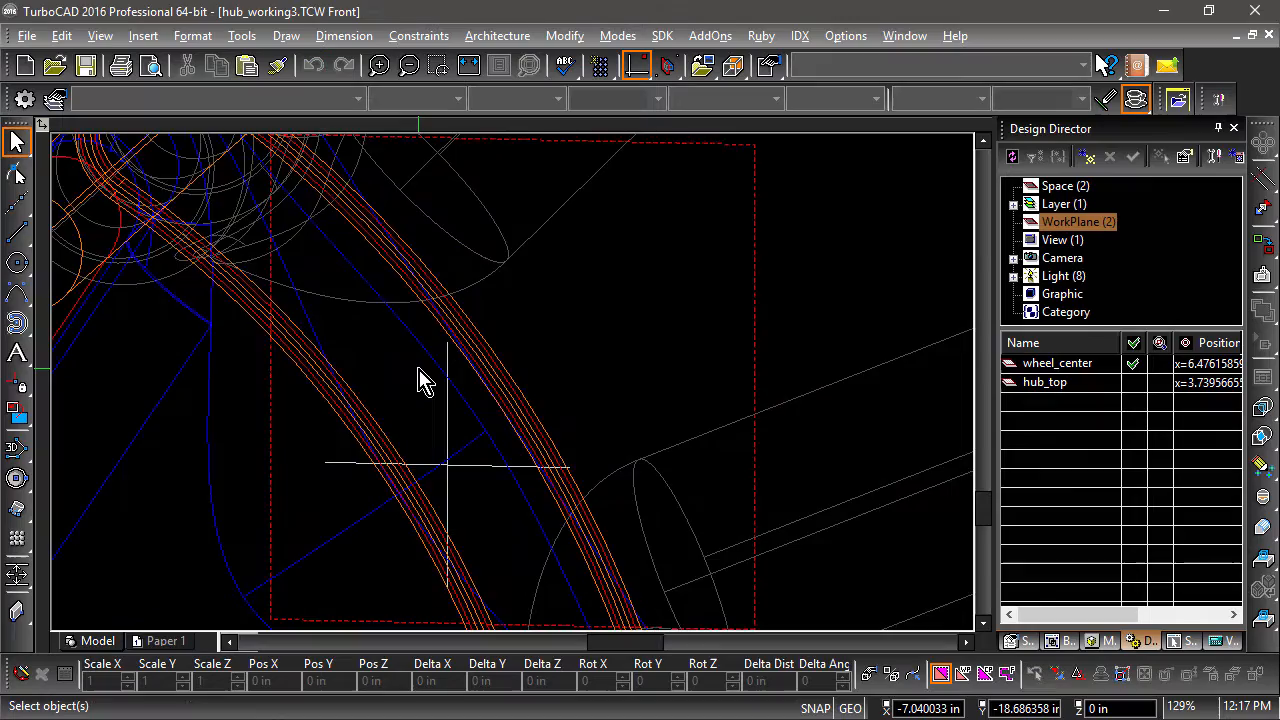
{"action": "scroll", "scroll_direction": "down", "scroll_amount": 3}
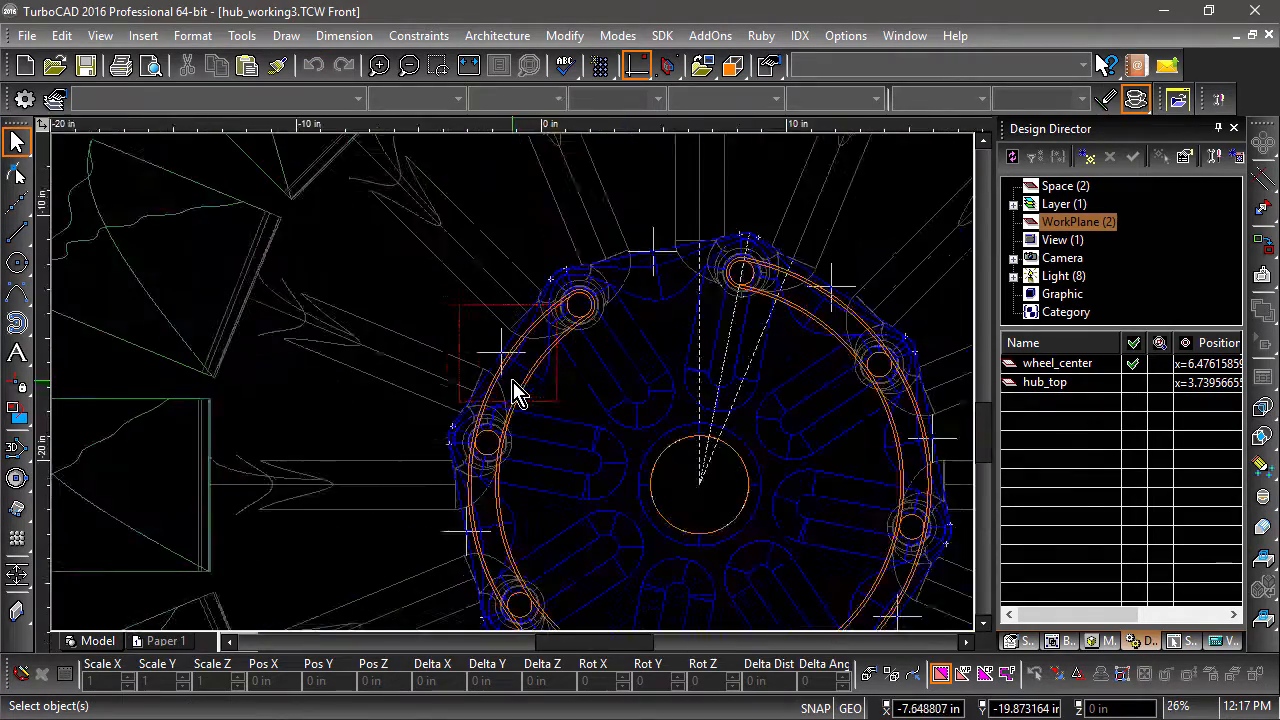
{"action": "scroll", "scroll_direction": "up", "scroll_amount": 3}
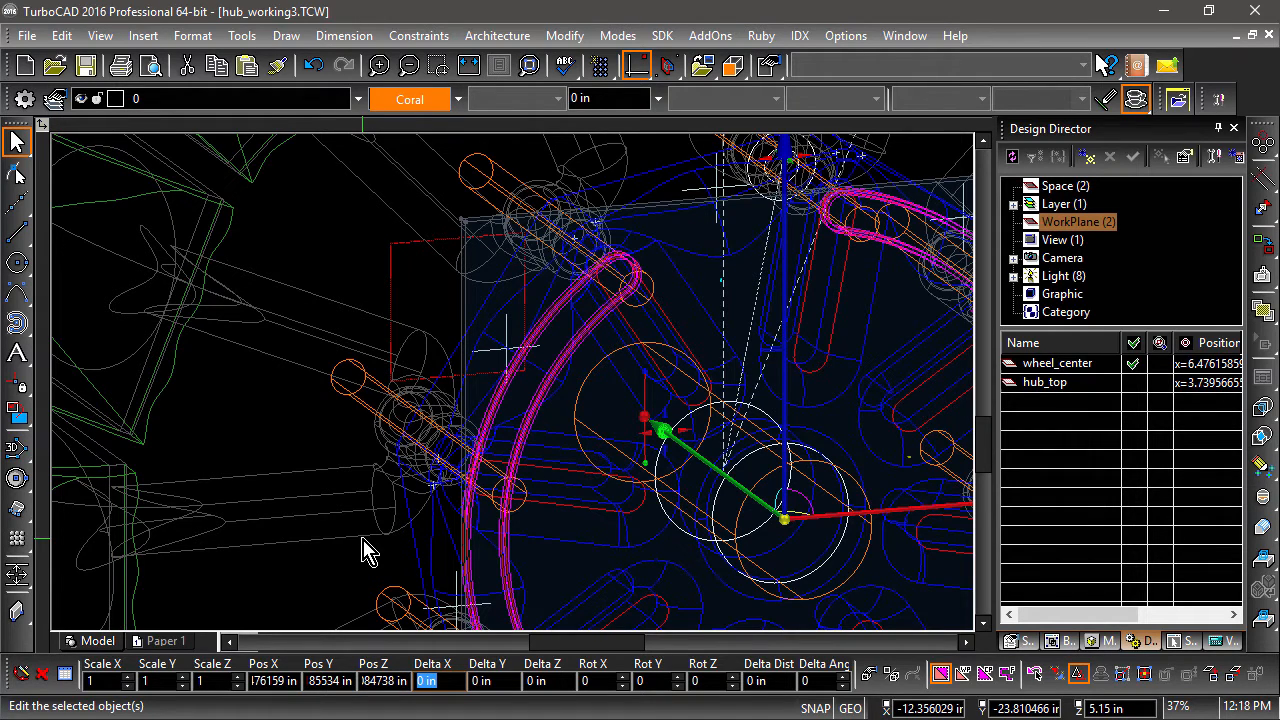
{"action": "left_click", "coordinate": [488, 680]}
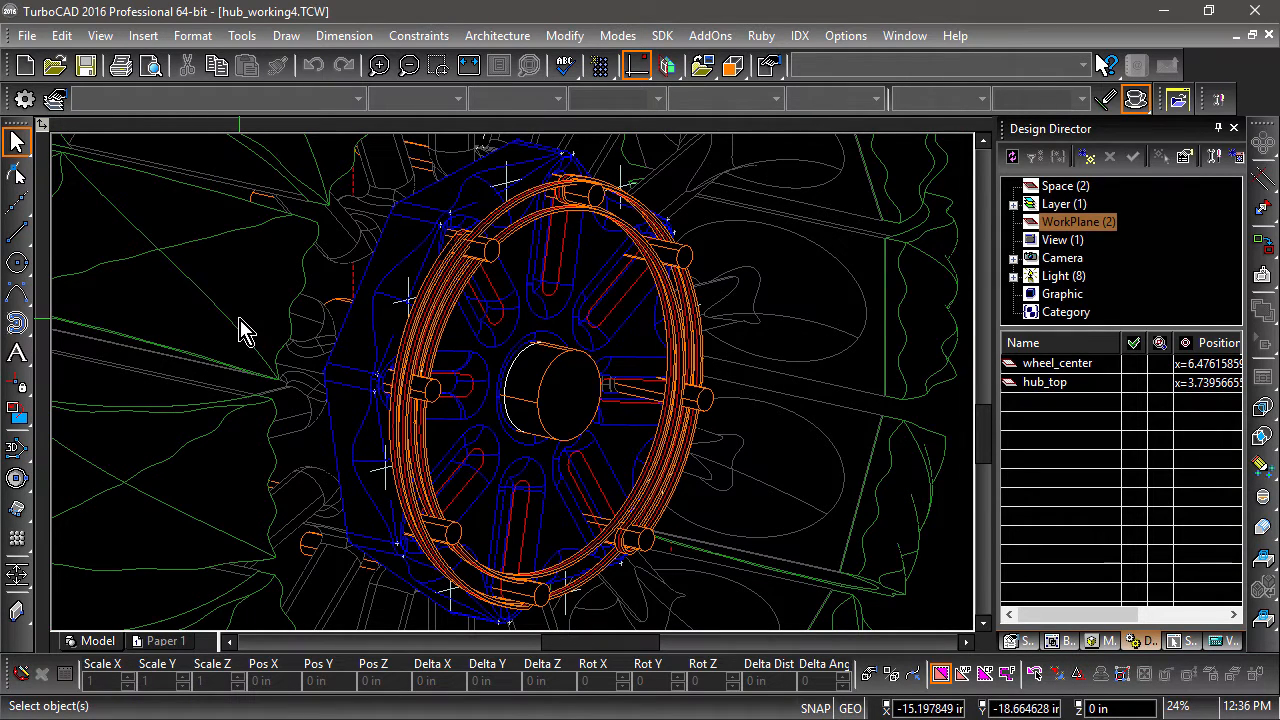
Create a new work plane named Cap in Design Director
{"action": "right_click", "coordinate": [250, 330]}
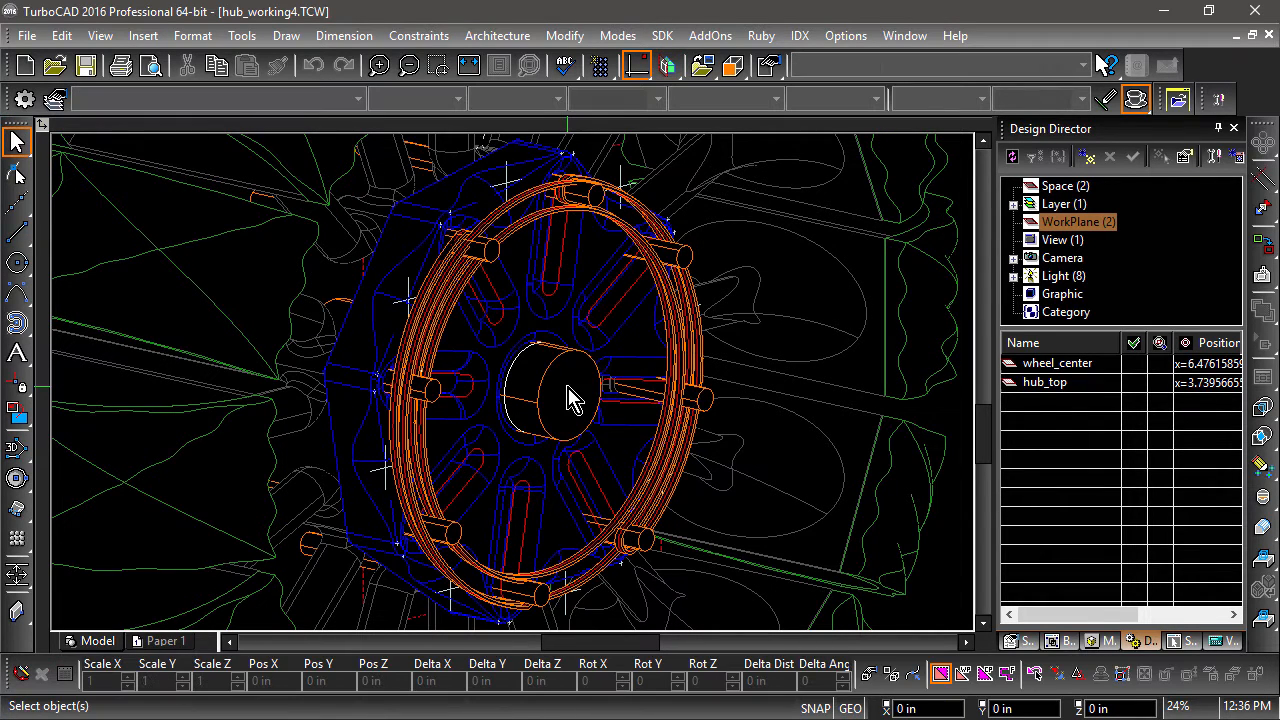
{"action": "left_click", "coordinate": [1084, 157]}
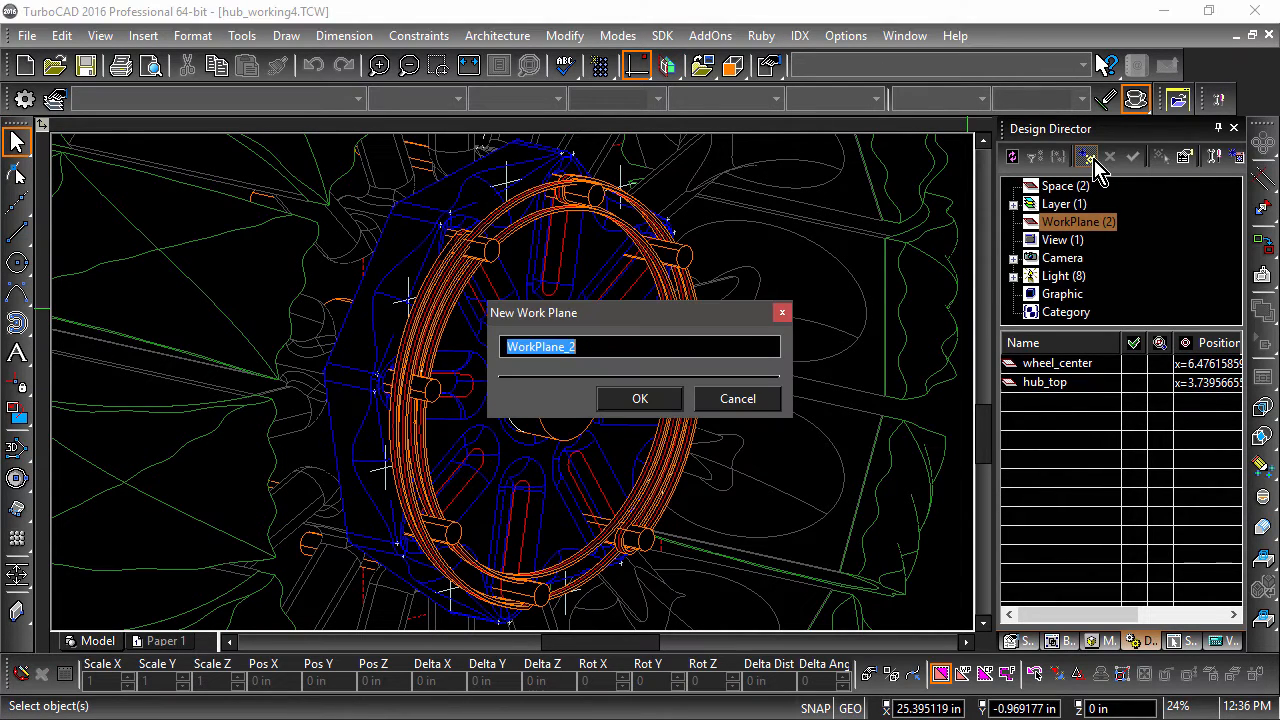
{"action": "type", "text": "Cap"}
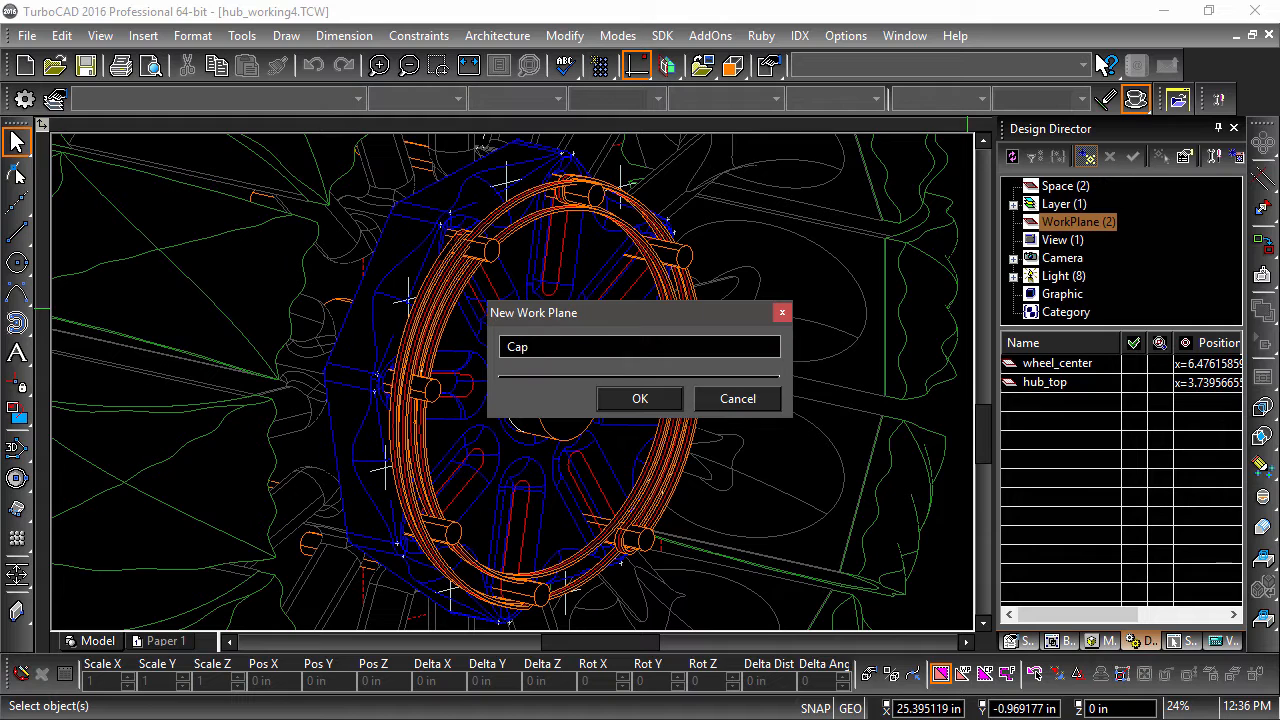
{"action": "left_click", "coordinate": [639, 398]}
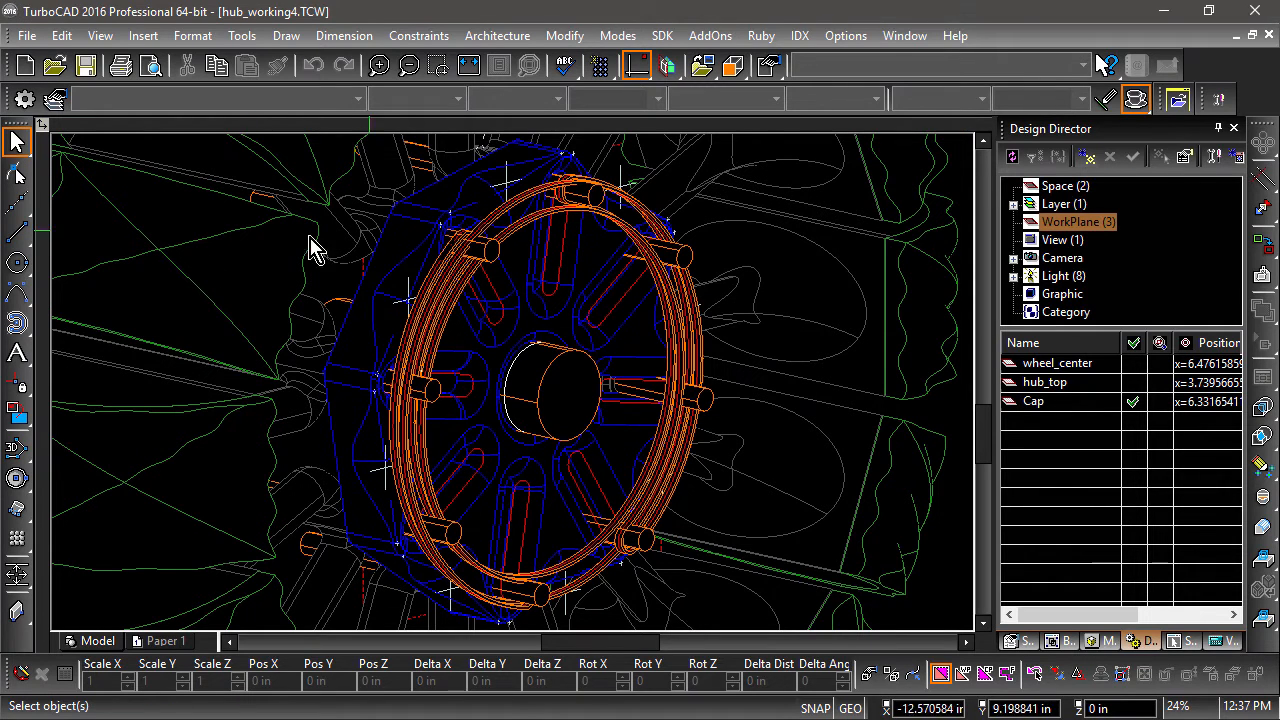
{"action": "left_click", "coordinate": [17, 262]}
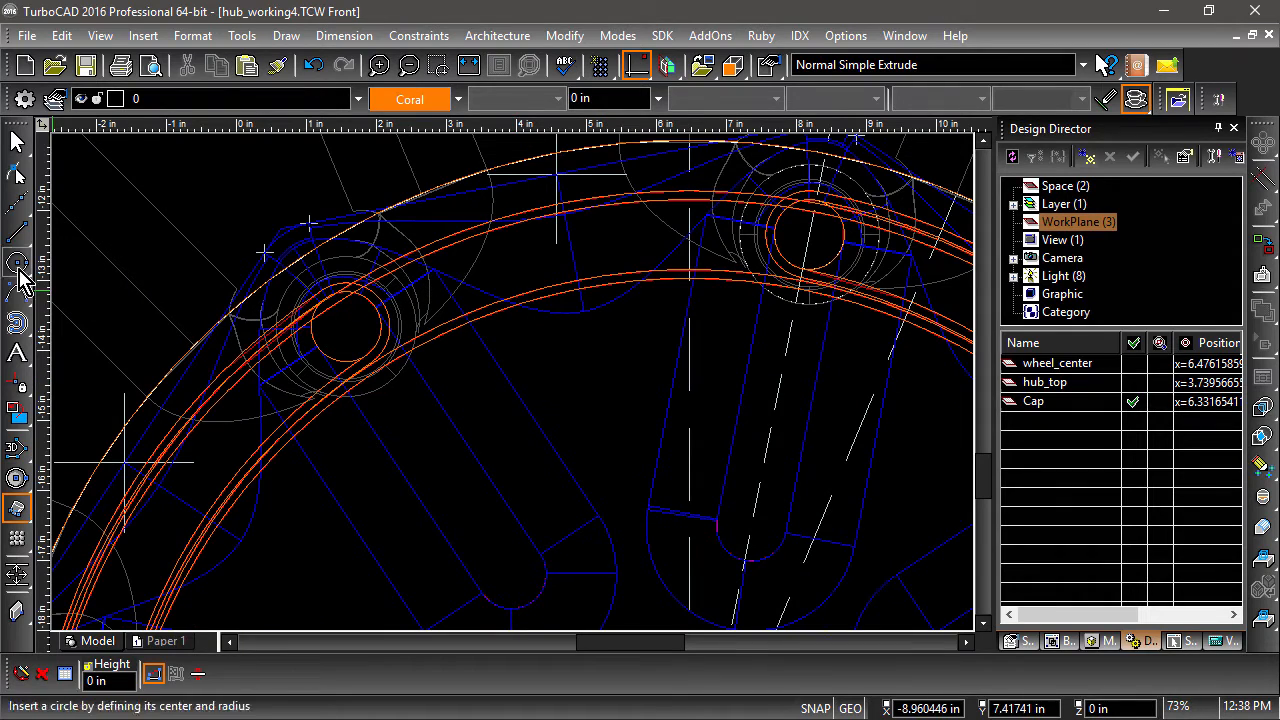
Draw a 0.25-radius circle at a rim bolt hole and extrude it into a rod
{"action": "left_click", "coordinate": [17, 262]}
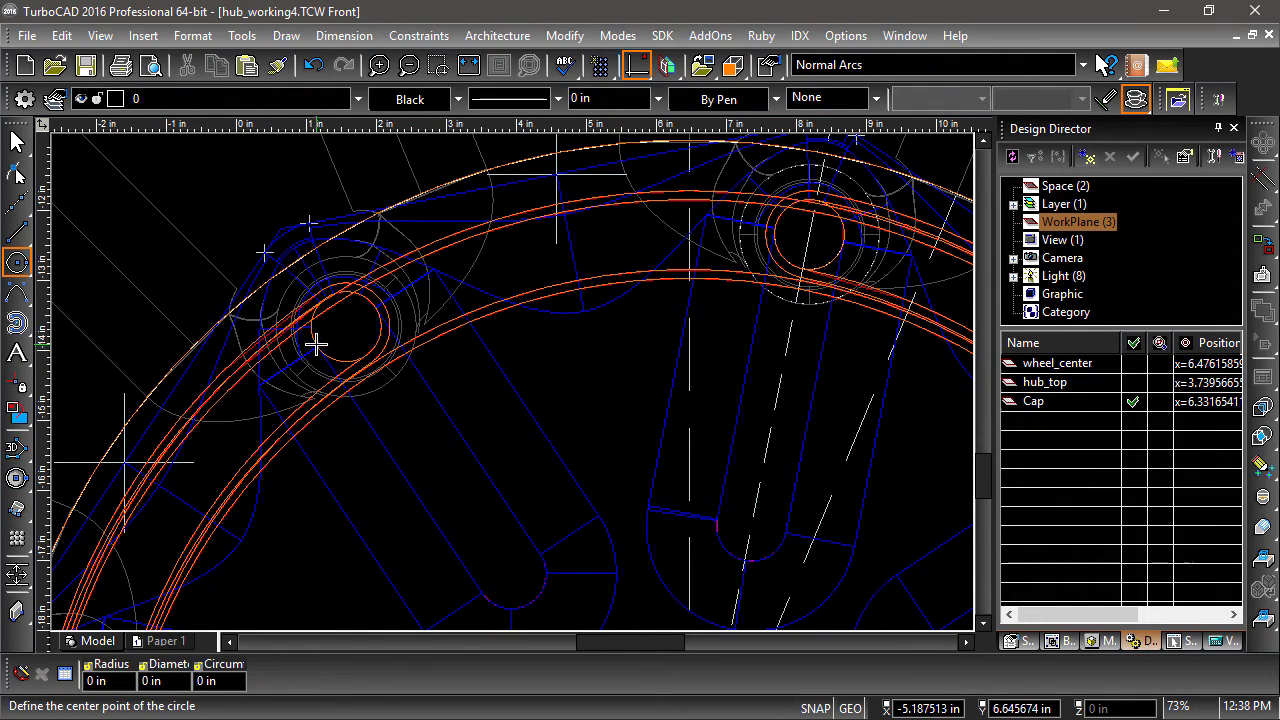
{"action": "left_click", "coordinate": [347, 327]}
{"action": "type", "text": ".25"}
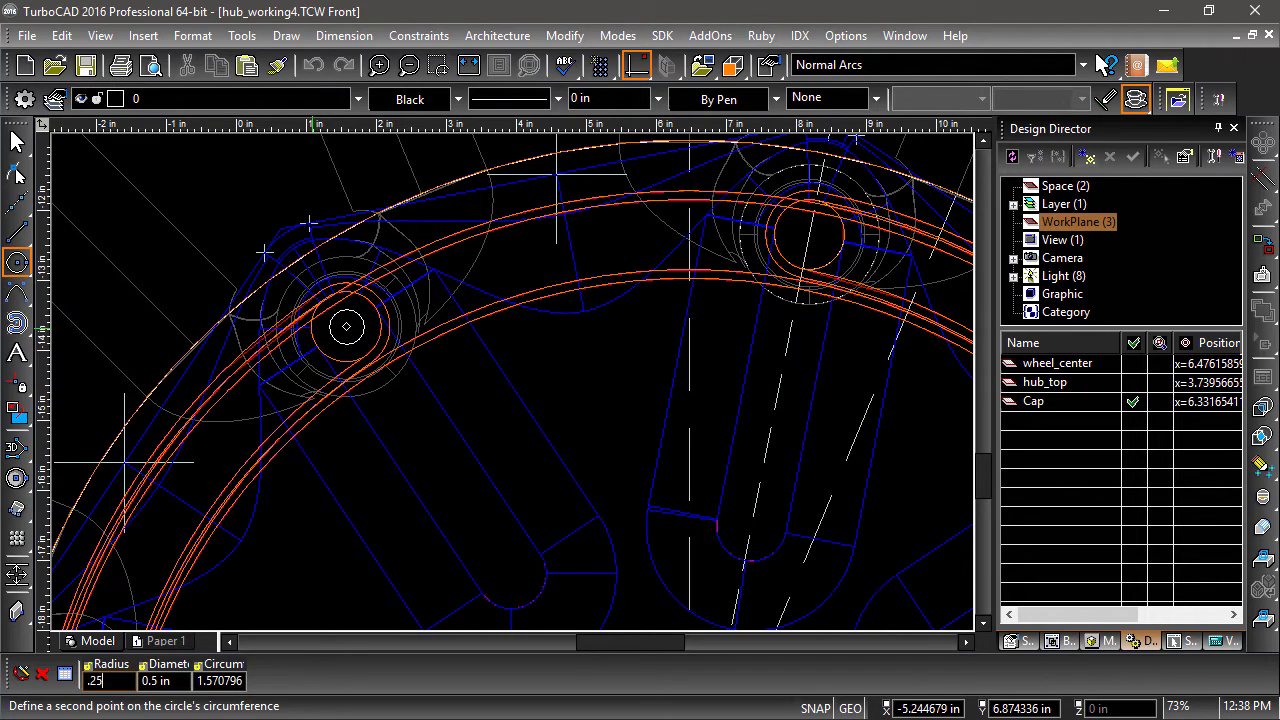
{"action": "left_click", "coordinate": [458, 99]}
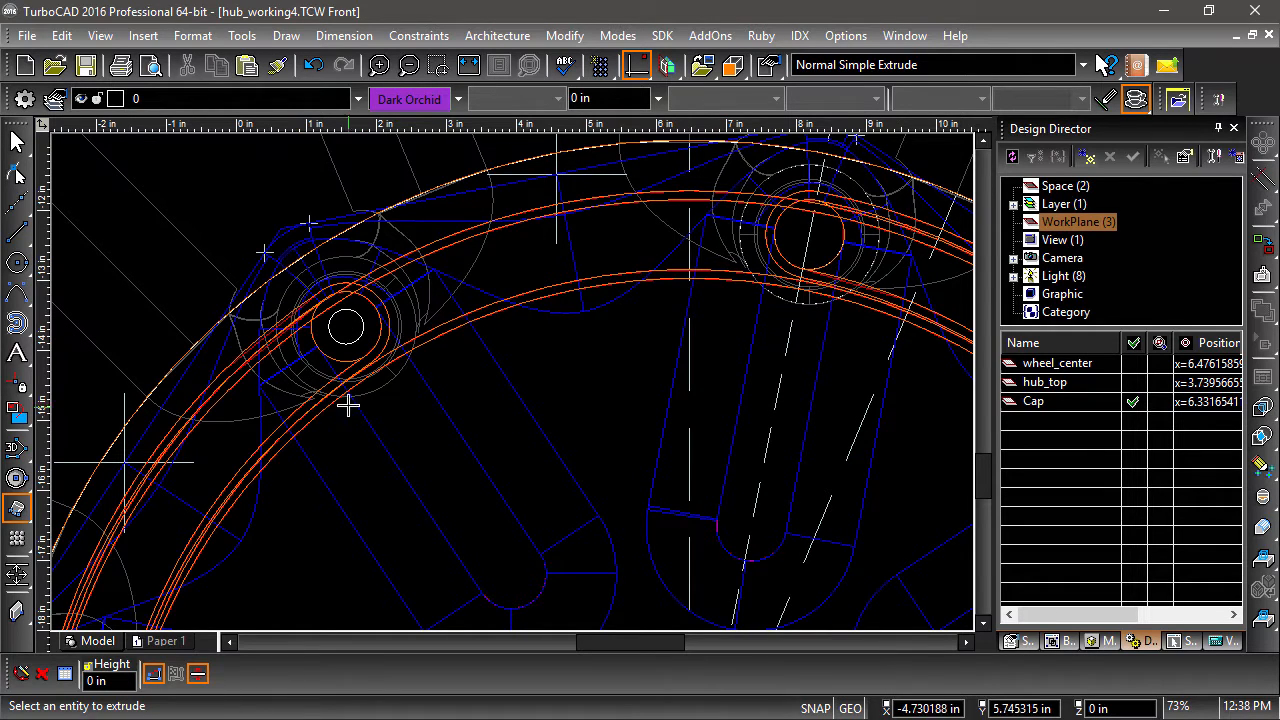
{"action": "left_click", "coordinate": [345, 327]}
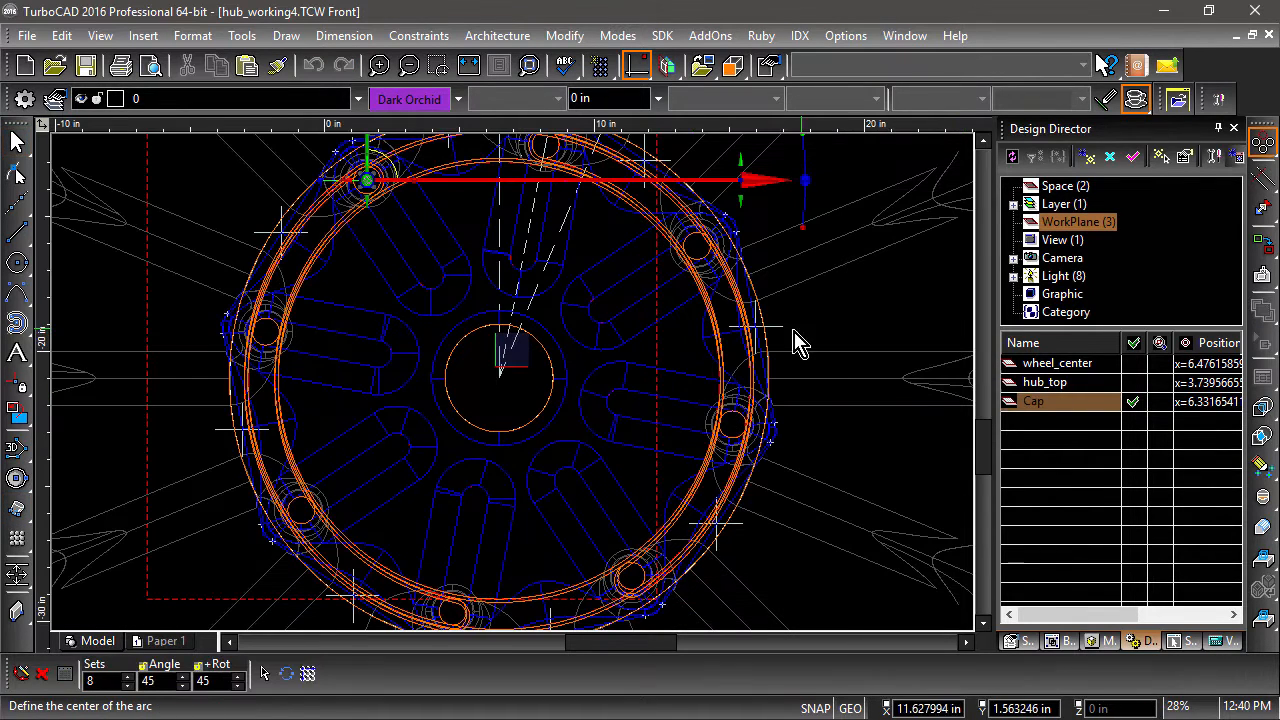
Array the rod in 8 copies around the wheel centre
{"action": "left_click", "coordinate": [500, 378]}
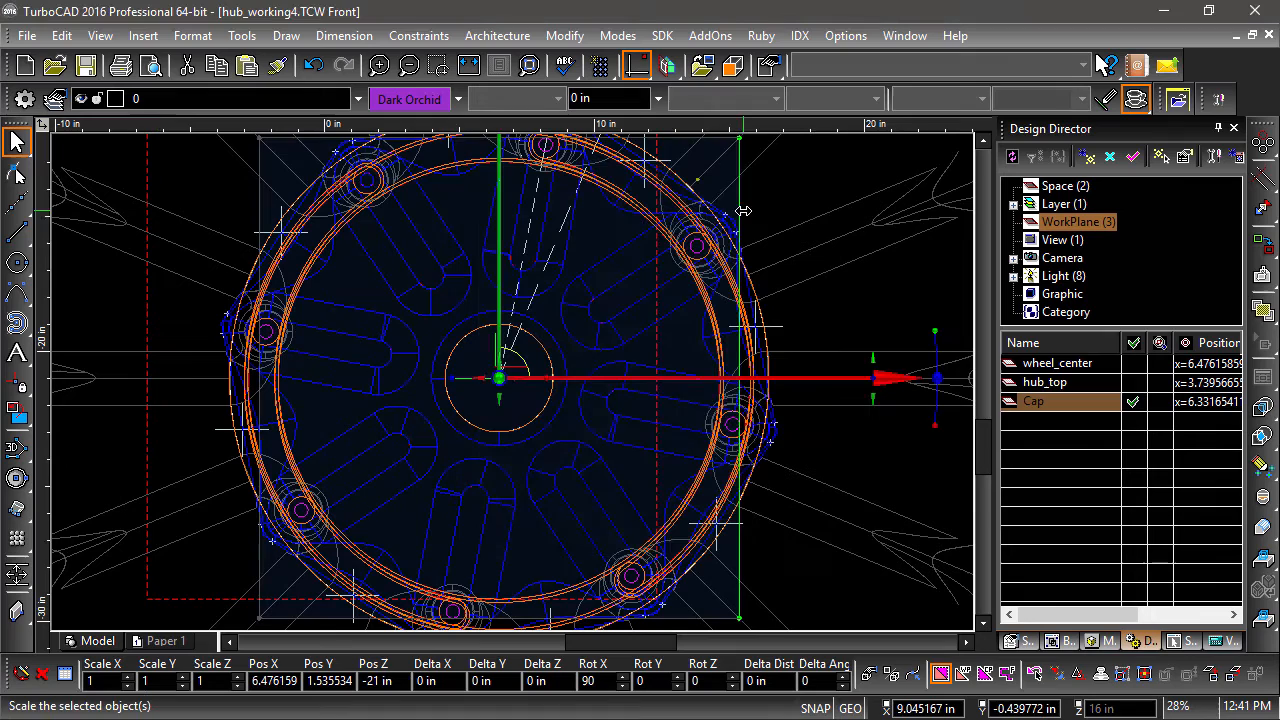
{"action": "left_click", "coordinate": [662, 36]}
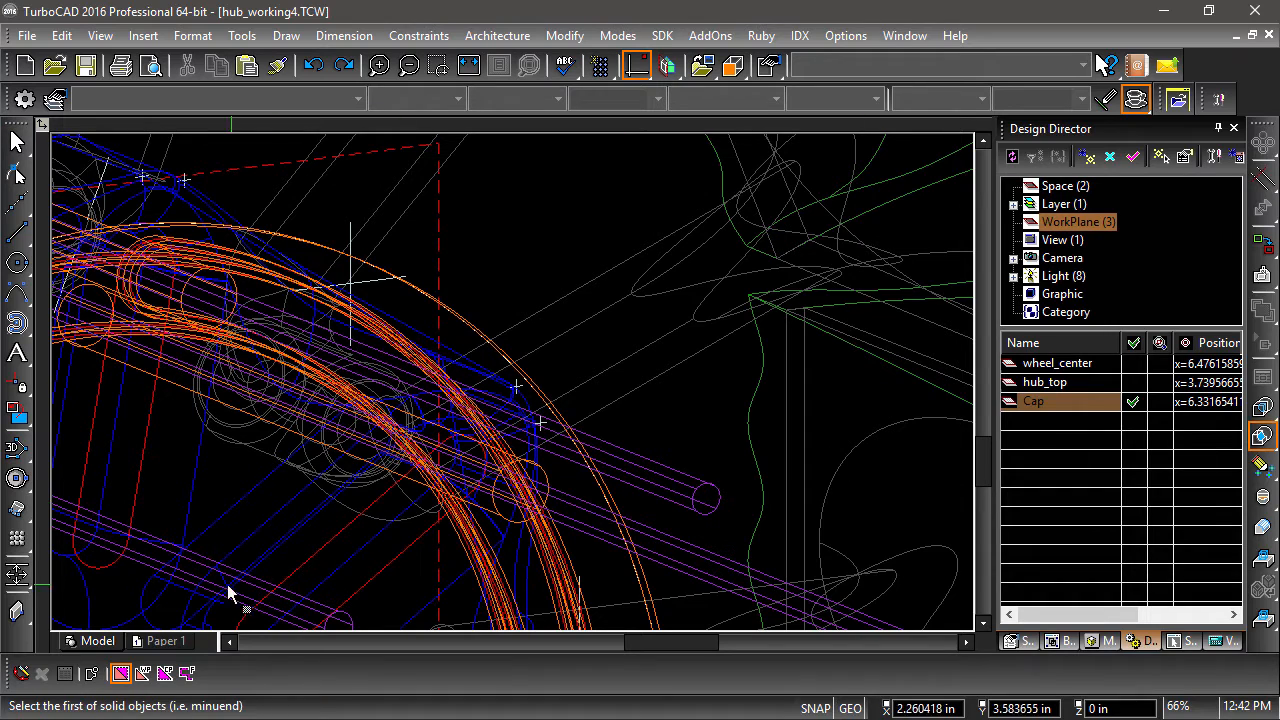
{"action": "mouse_move", "coordinate": [265, 545]}
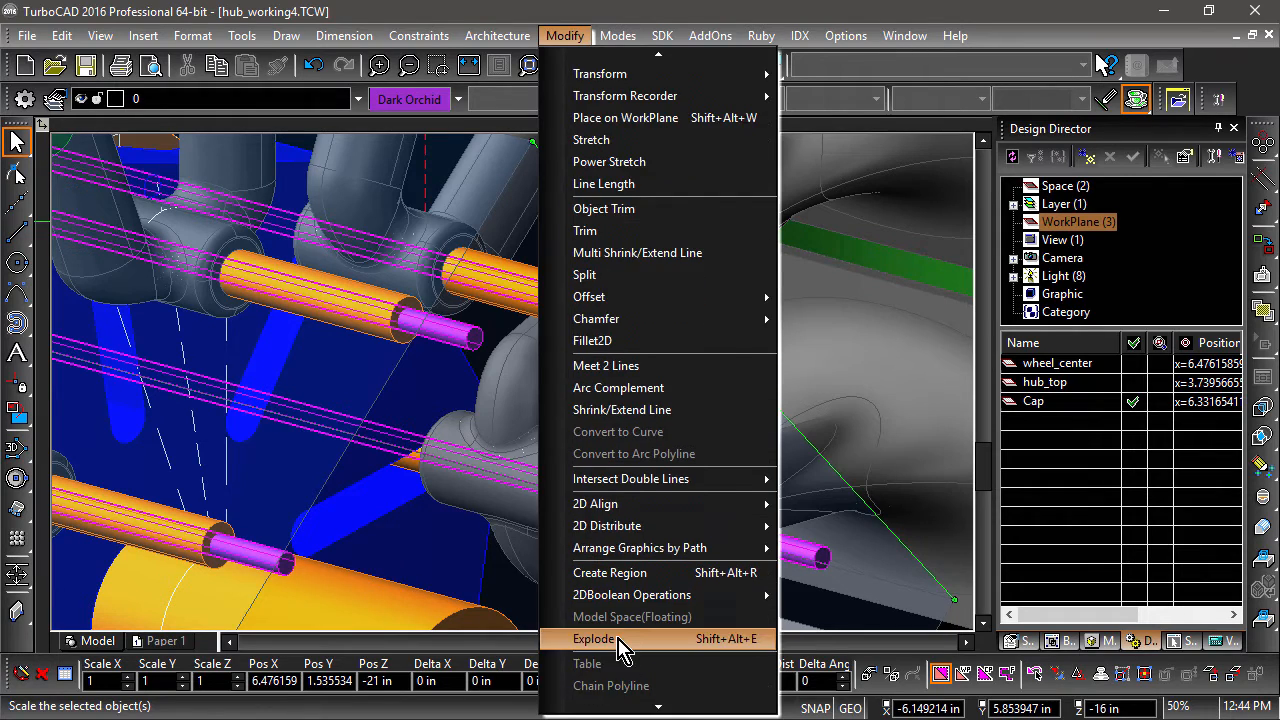
Explode the rod array and pick the tube as the first subtraction solid
{"action": "left_click", "coordinate": [594, 638]}
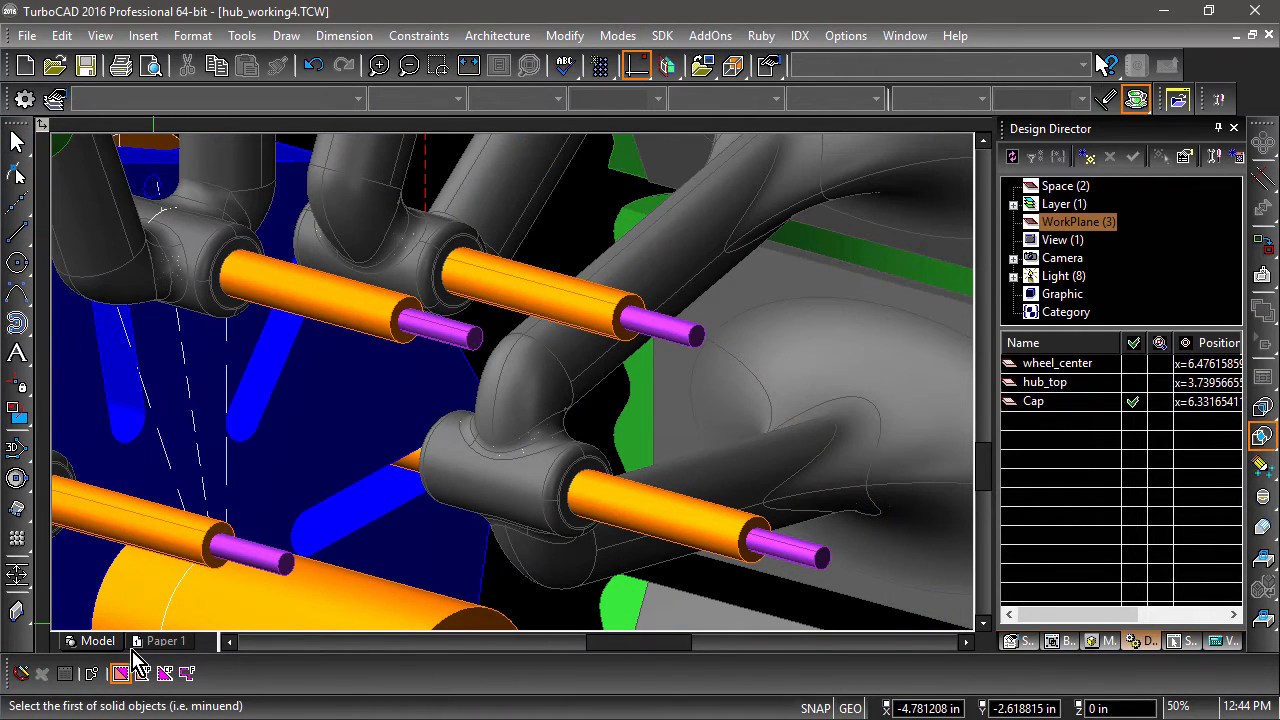
{"action": "left_click", "coordinate": [570, 290]}
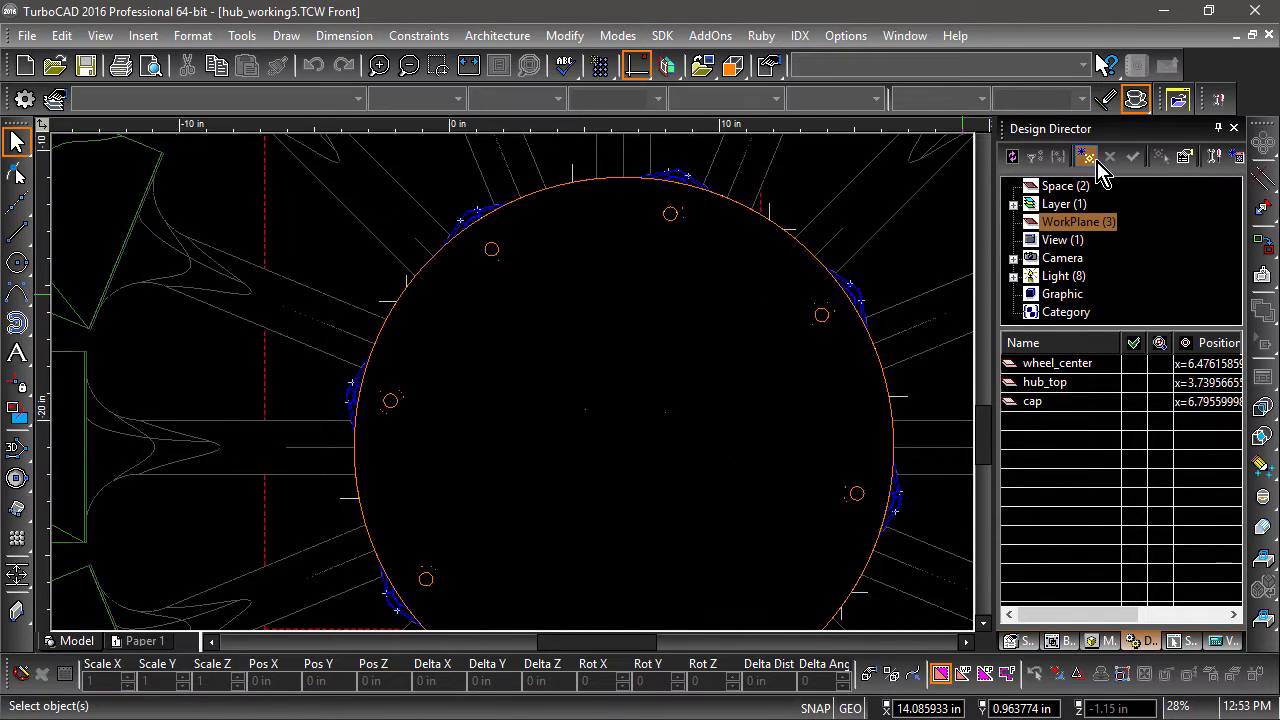
Create the cap_top work plane and switch to the six-sided Polygon tool
{"action": "left_click", "coordinate": [1085, 156]}
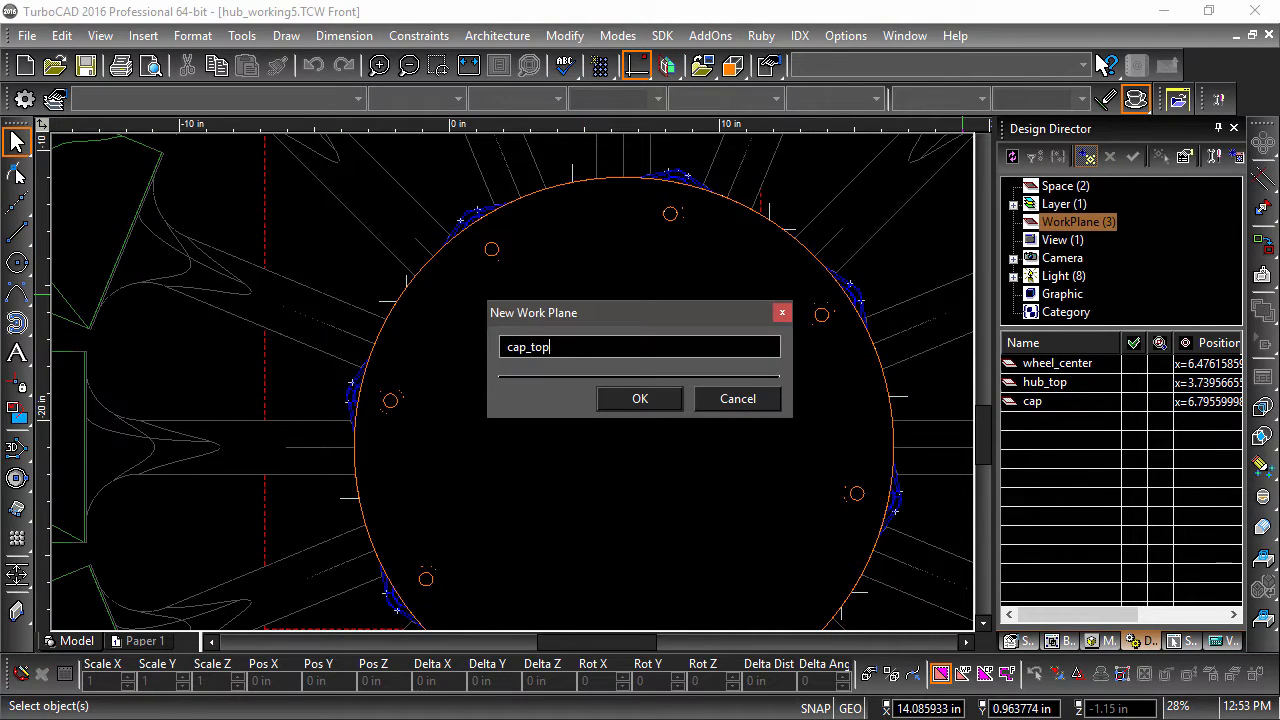
{"action": "left_click", "coordinate": [639, 398]}
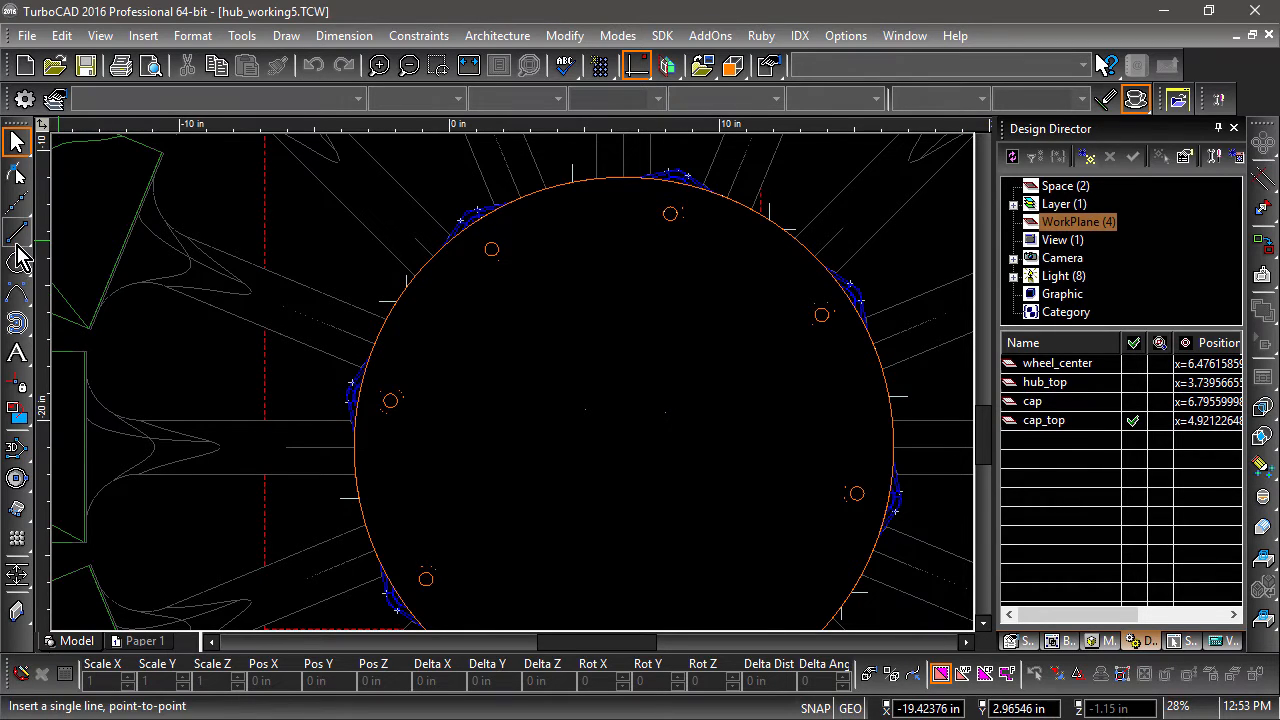
{"action": "left_click", "coordinate": [17, 230]}
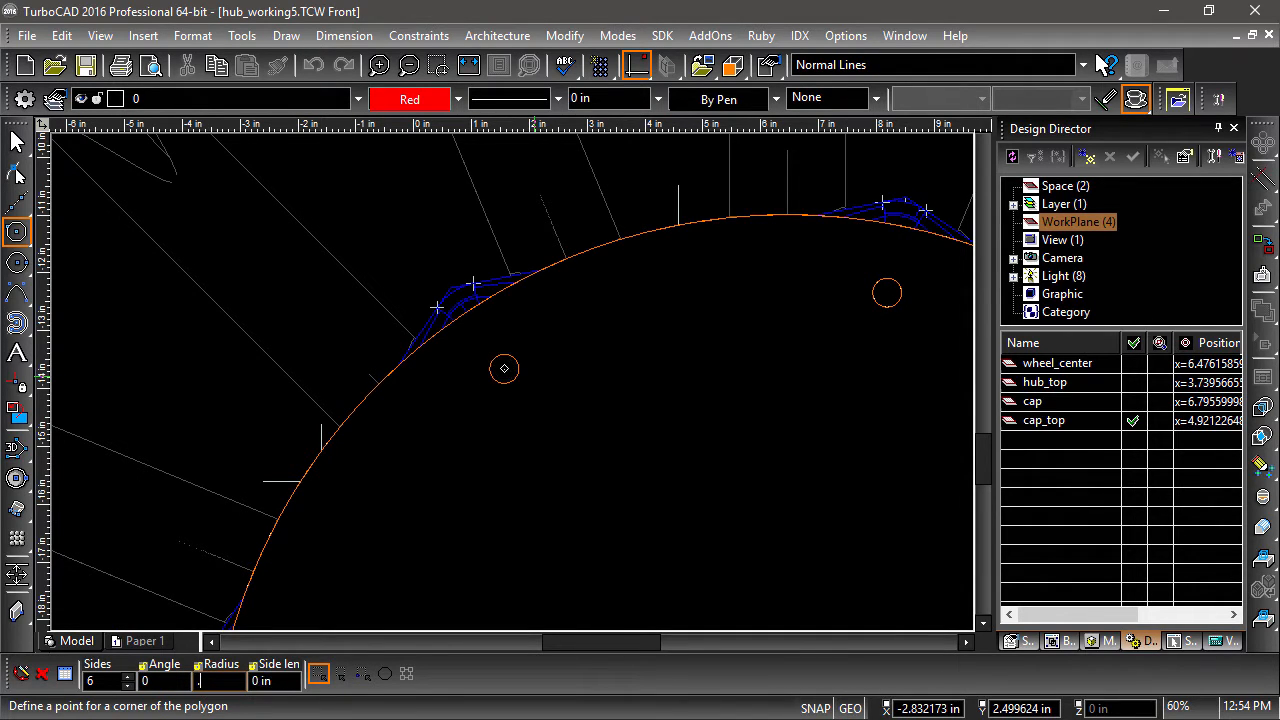
Draw a hexagon and a circle centred on the bolt hole for the bolt head and shank
{"action": "left_click", "coordinate": [504, 368]}
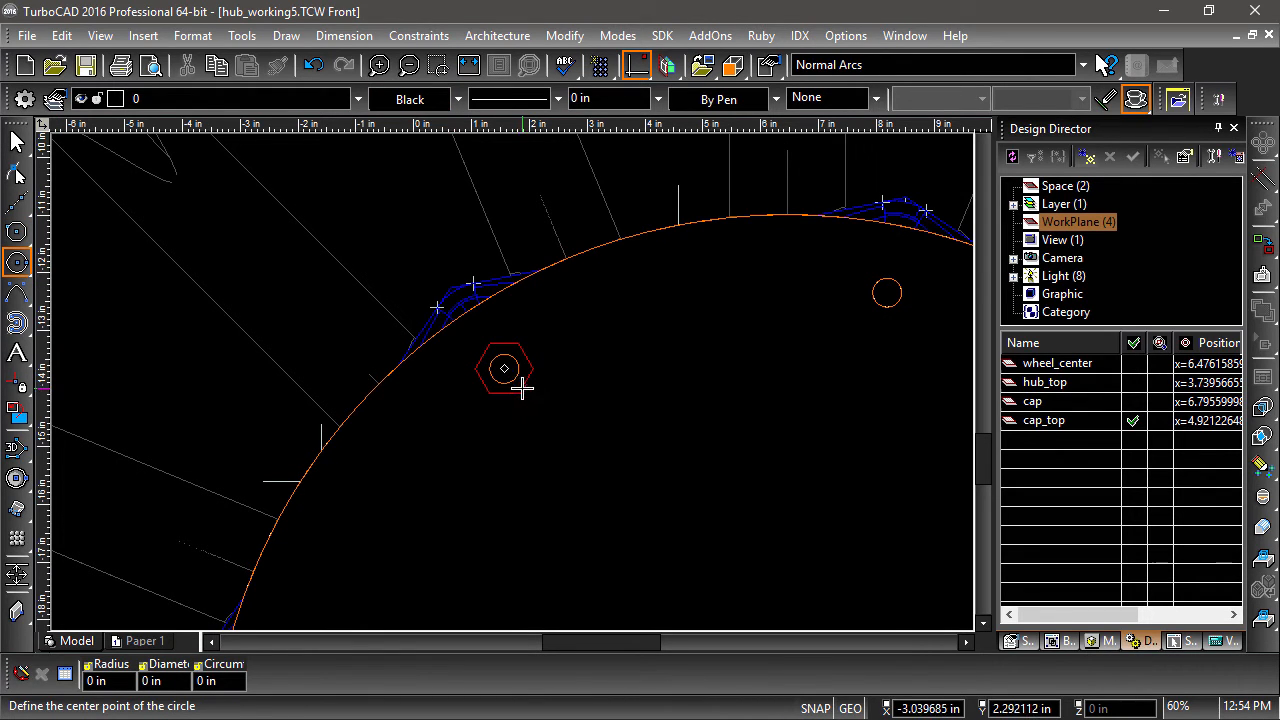
{"action": "left_click", "coordinate": [504, 369]}
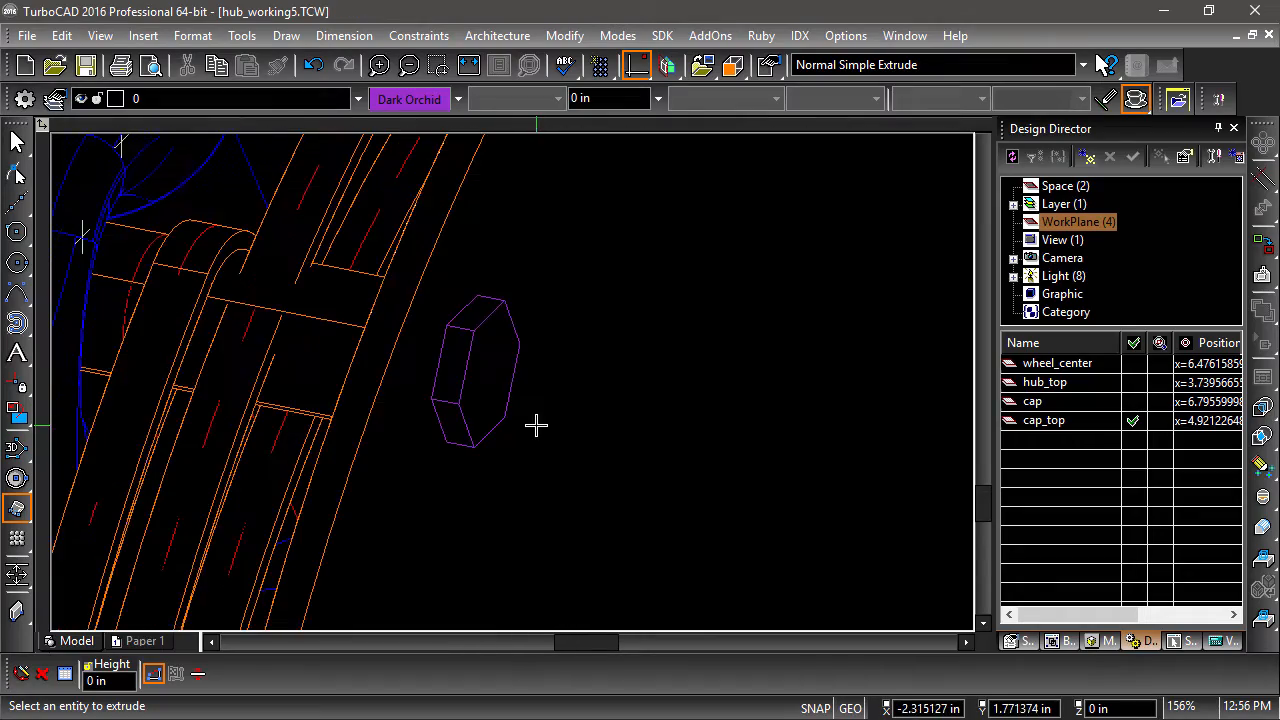
{"action": "scroll", "scroll_direction": "up", "scroll_amount": 3}
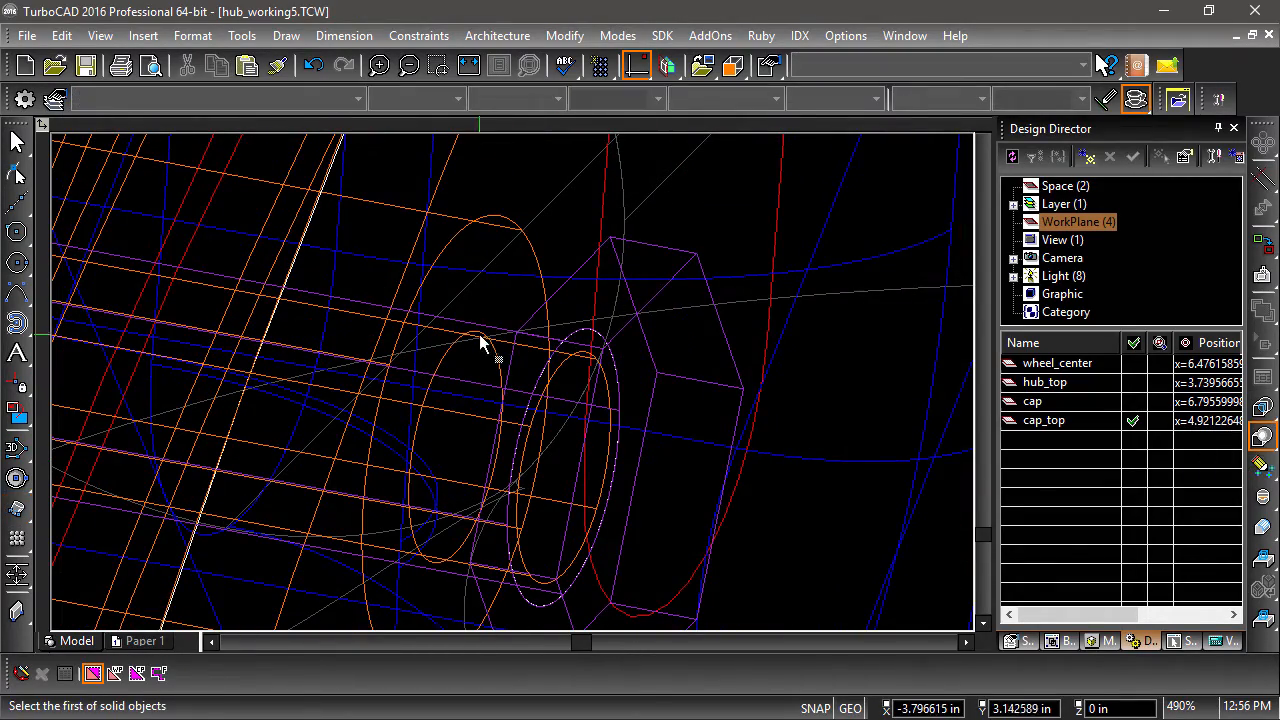
{"action": "mouse_move", "coordinate": [675, 255]}
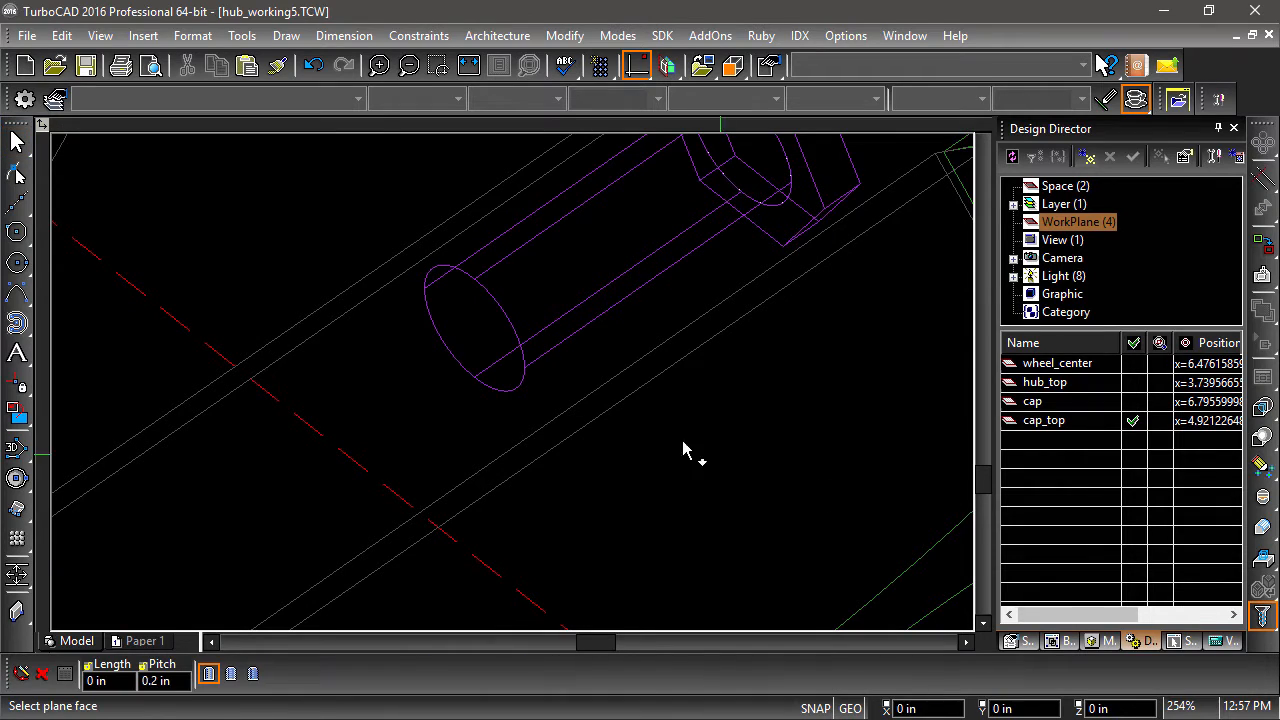
Pick the shank's flat end face and its cylinder as the thread target
{"action": "left_click", "coordinate": [475, 335]}
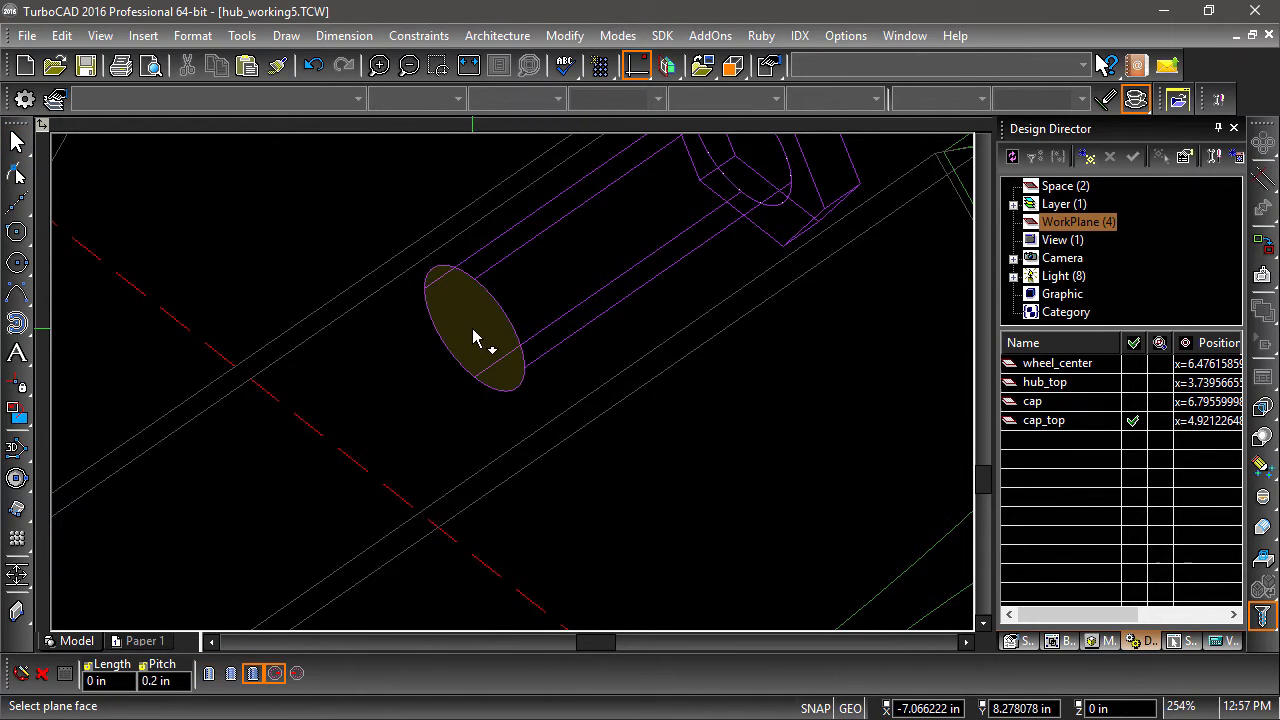
{"action": "left_click", "coordinate": [475, 335]}
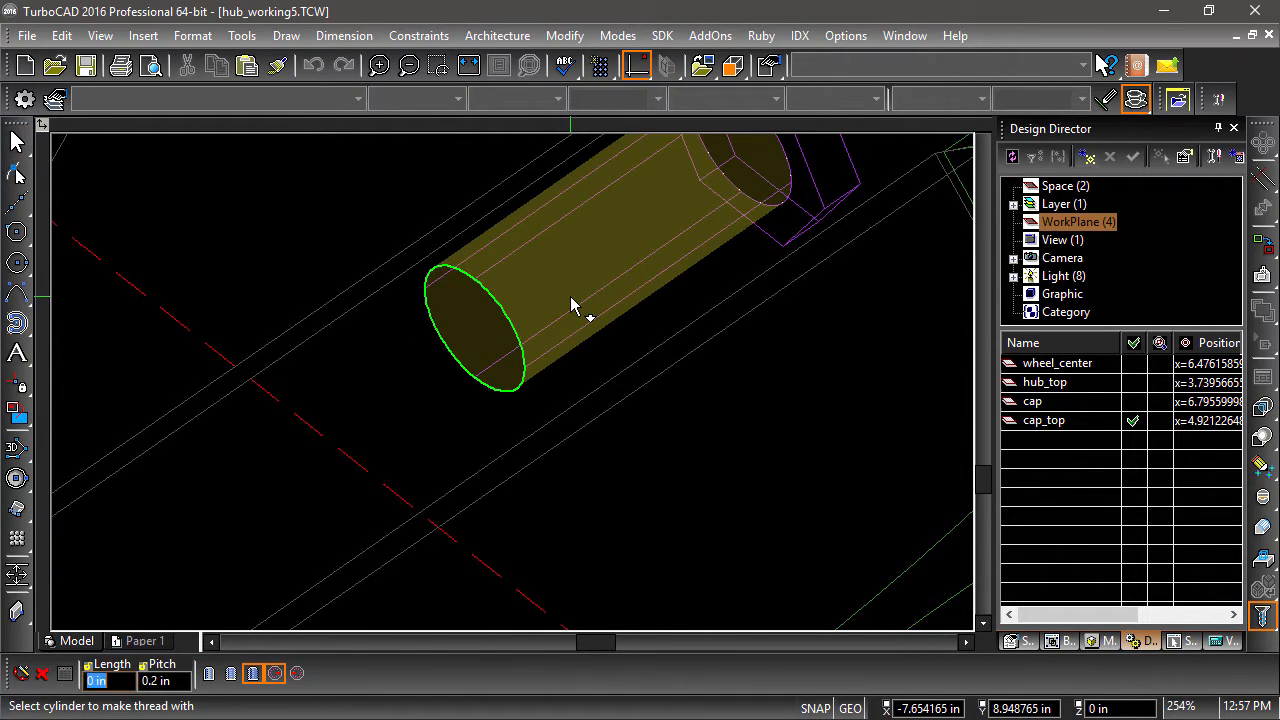
{"action": "left_click", "coordinate": [570, 300]}
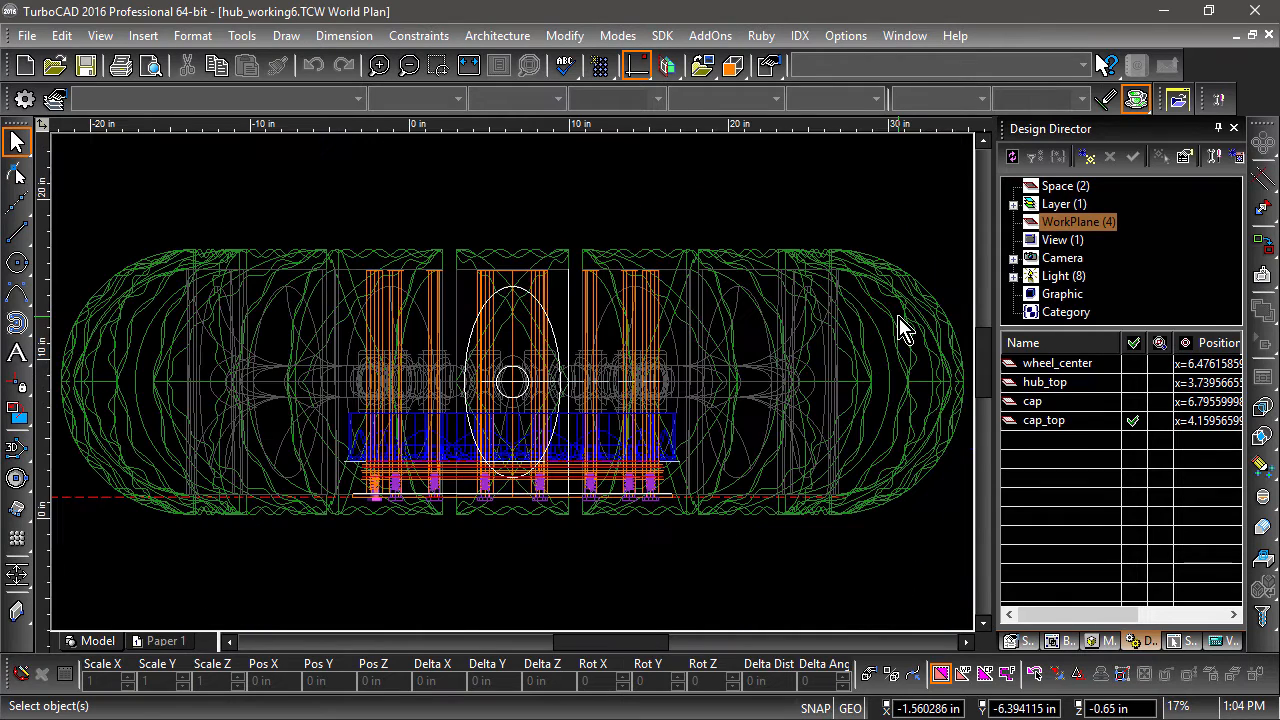
{"action": "mouse_move", "coordinate": [1135, 100]}
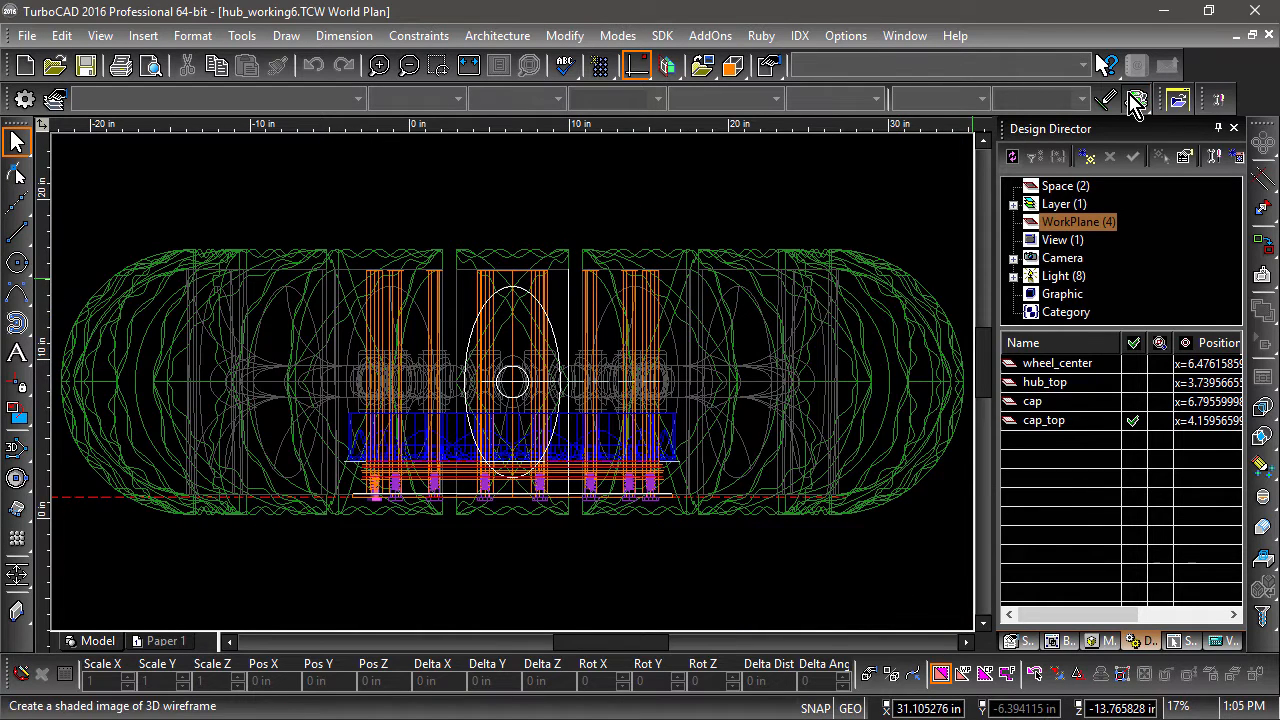
Window-select the bolts, rods and caps on one side of the wheel
{"action": "left_click", "coordinate": [490, 210]}
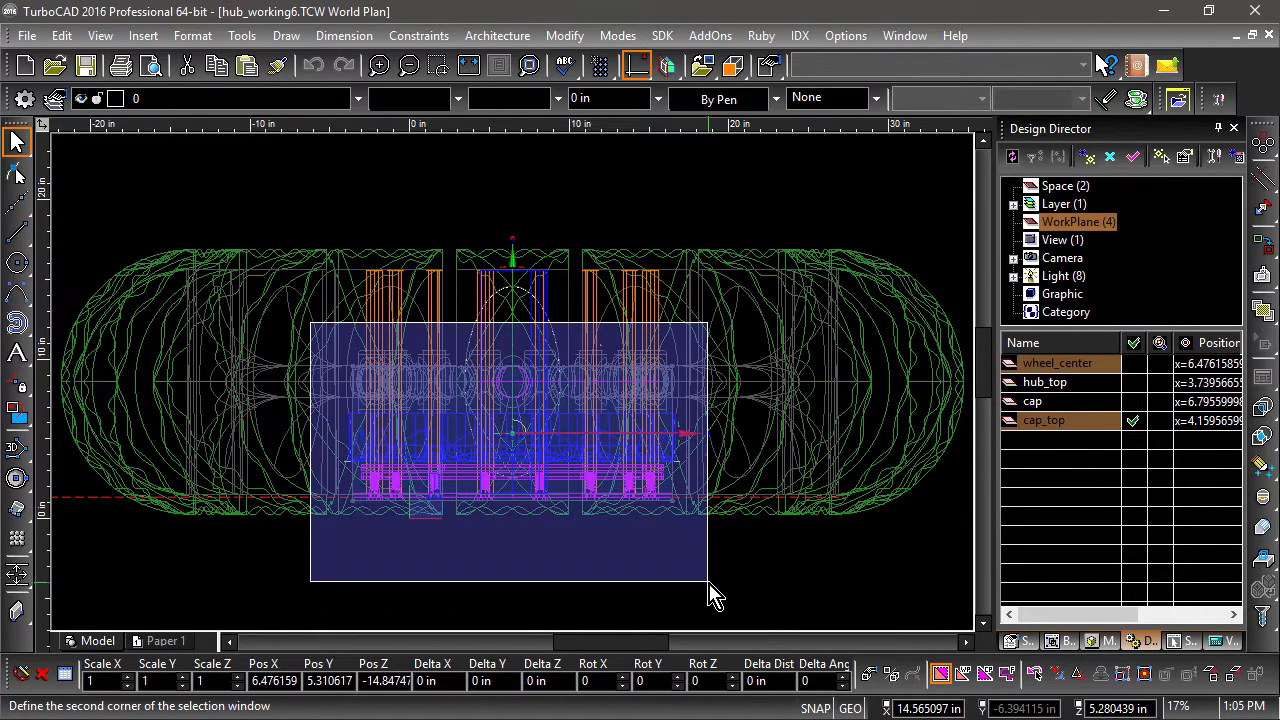
{"action": "left_click", "coordinate": [286, 331]}
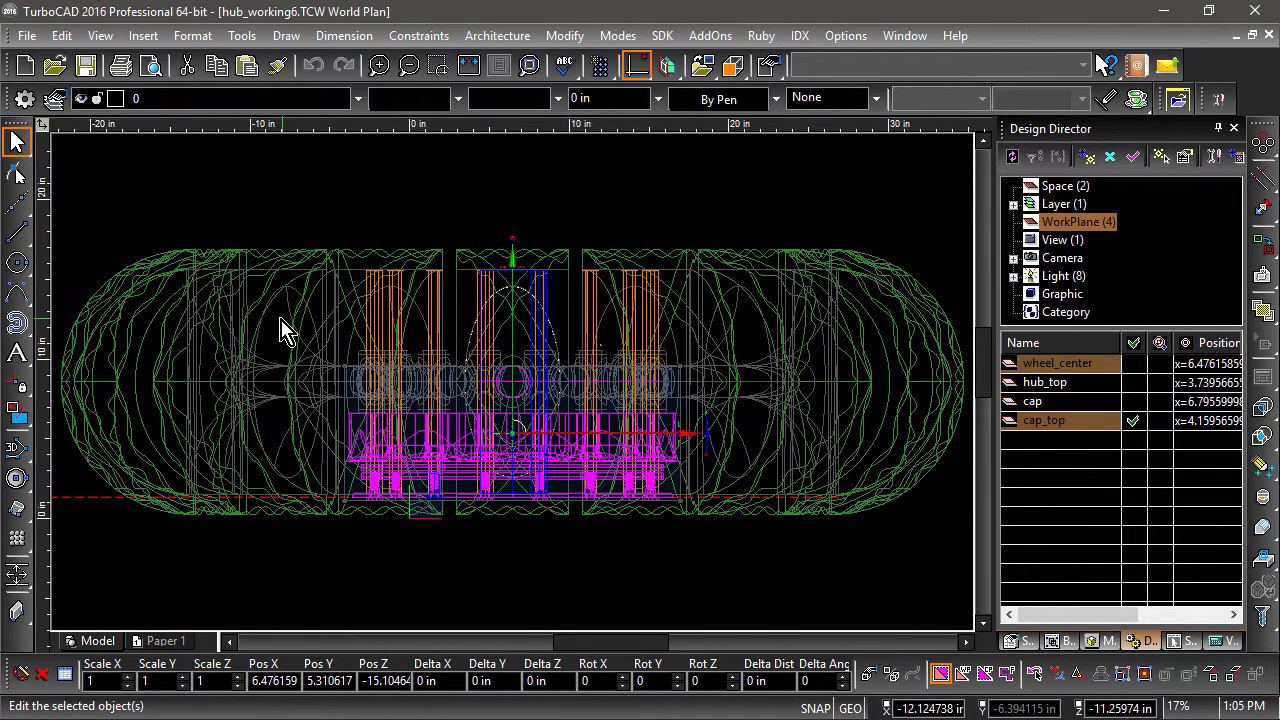
{"action": "mouse_move", "coordinate": [115, 295]}
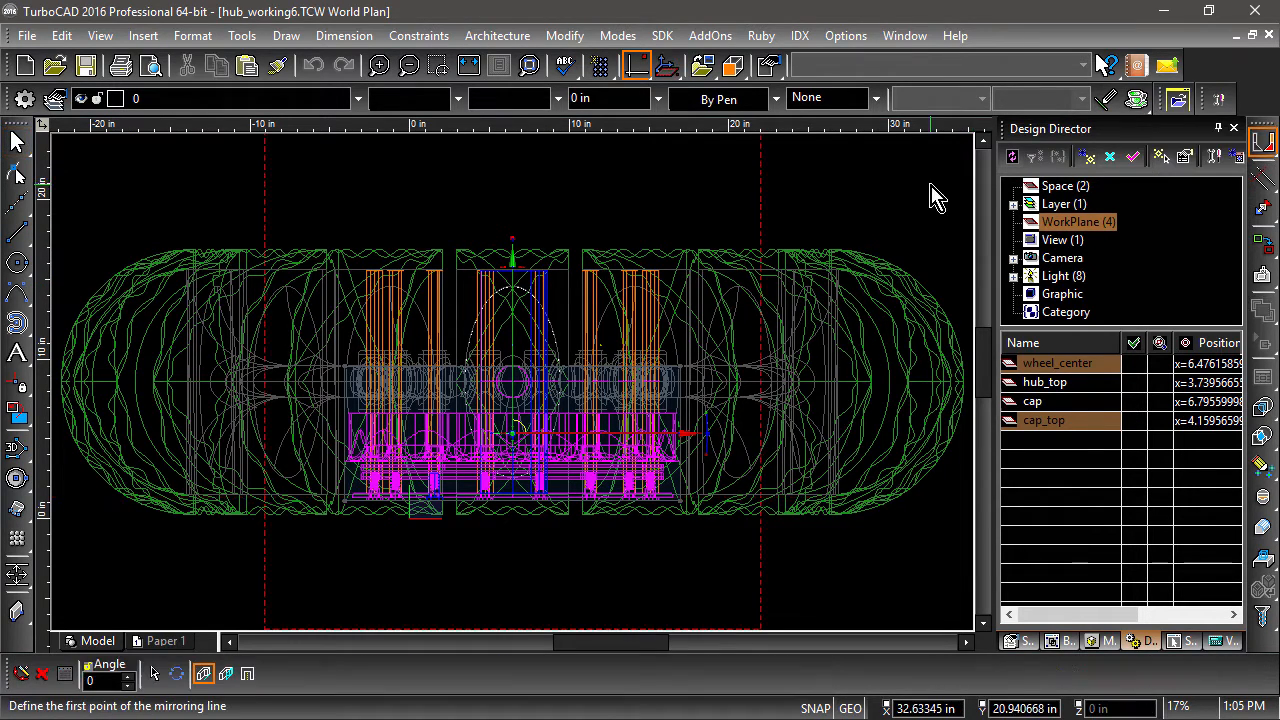
{"action": "mouse_move", "coordinate": [107, 372]}
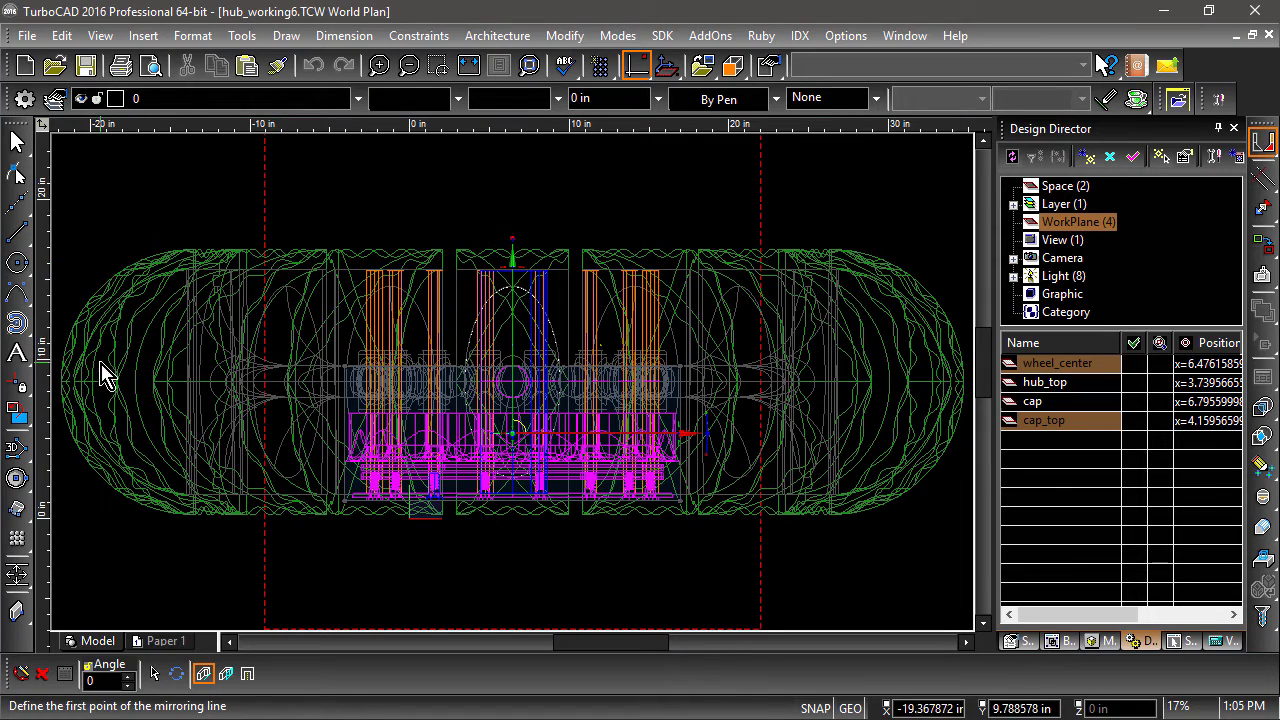
{"action": "mouse_move", "coordinate": [100, 390]}
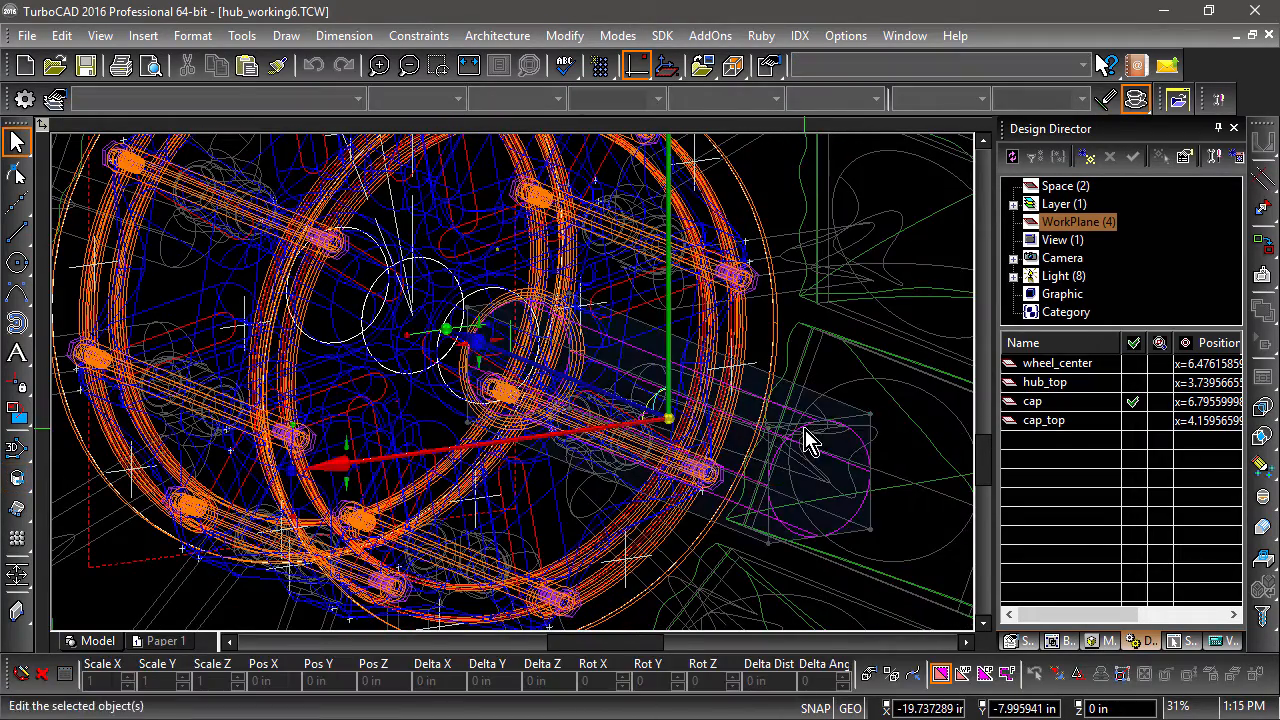
Open the editing commands menu for the selected axle cylinder
{"action": "left_click", "coordinate": [564, 35]}
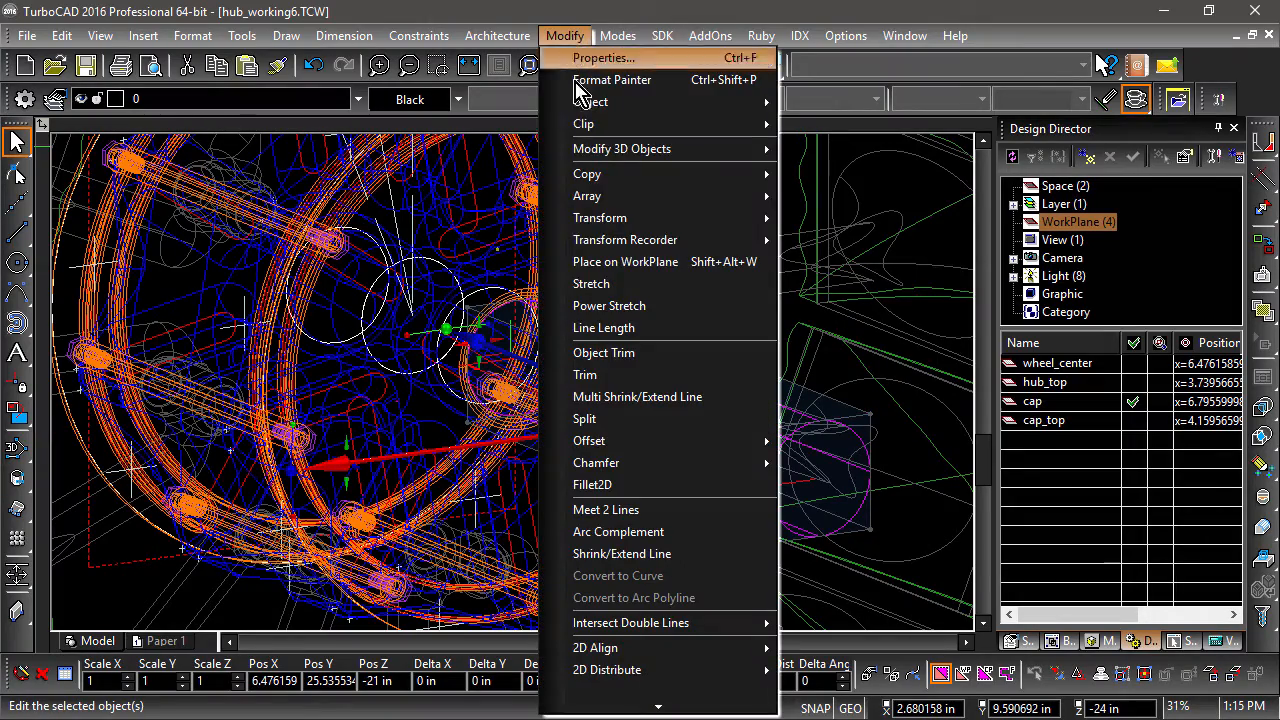